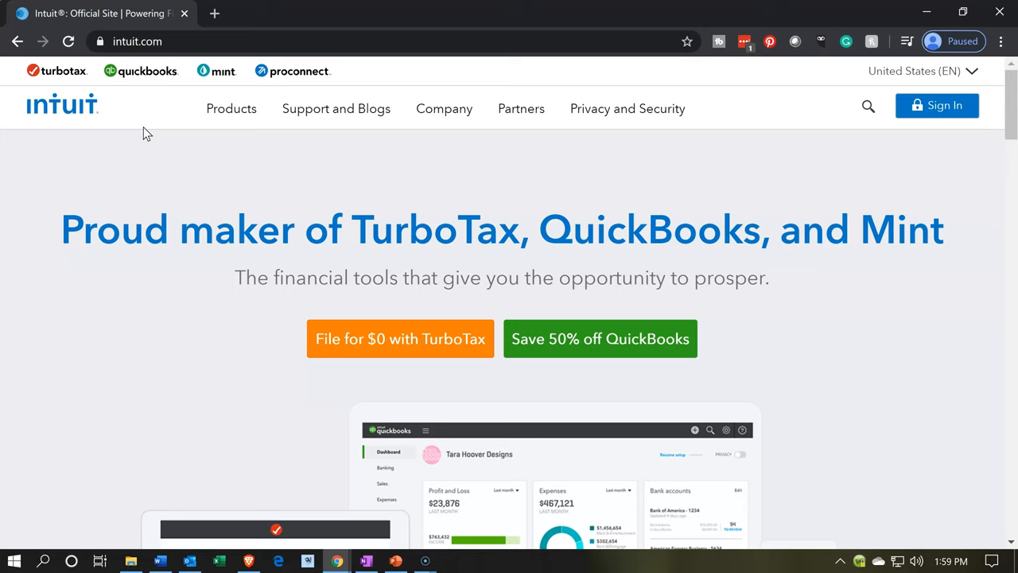
mouse_move(79, 104)
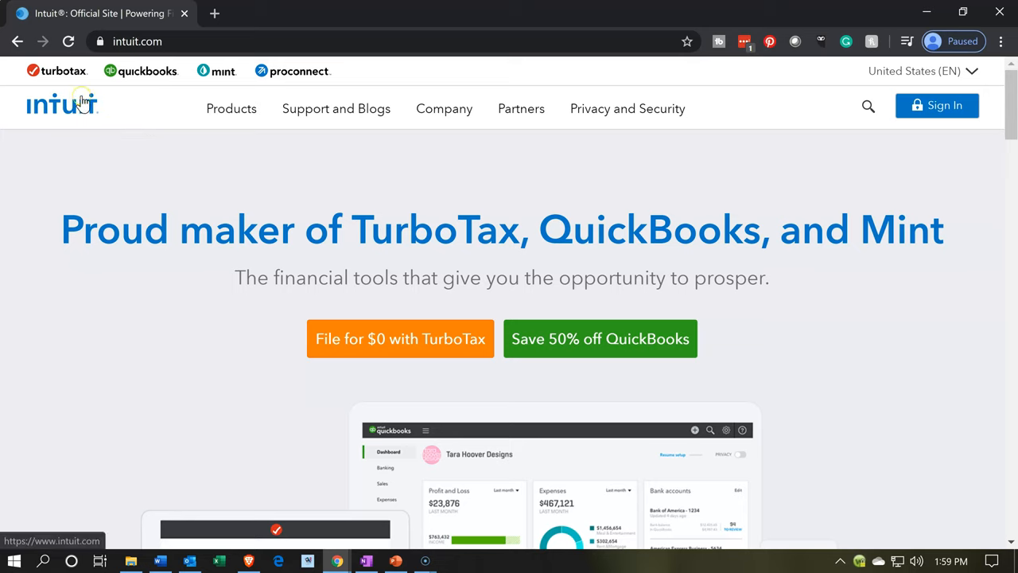
mouse_move(133, 96)
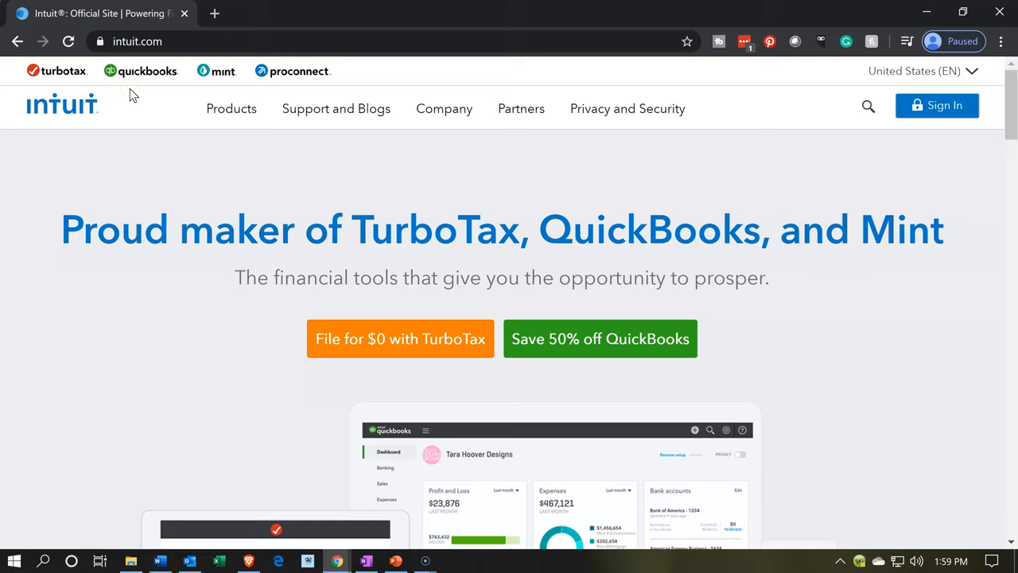
mouse_move(146, 76)
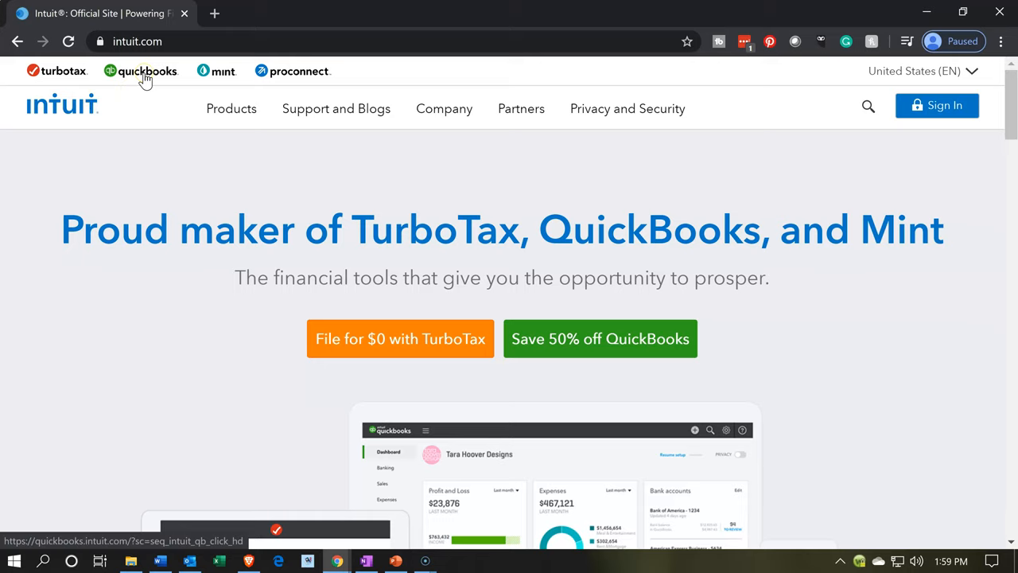
- Go to the QuickBooks site from the Intuit header, view the footer product list and dismiss the Rewards pop-up
left_click(146, 70)
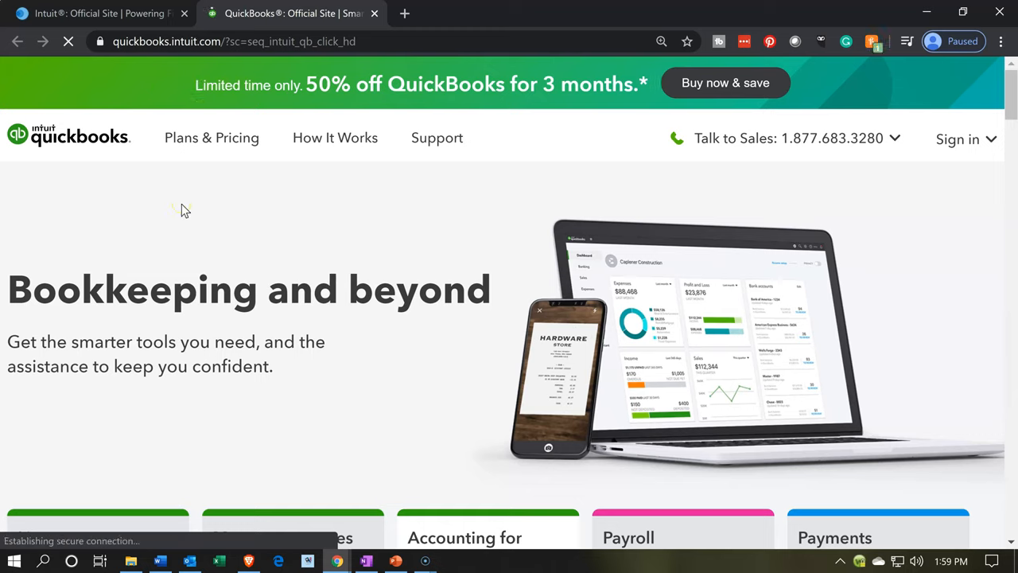
scroll("down", 3)
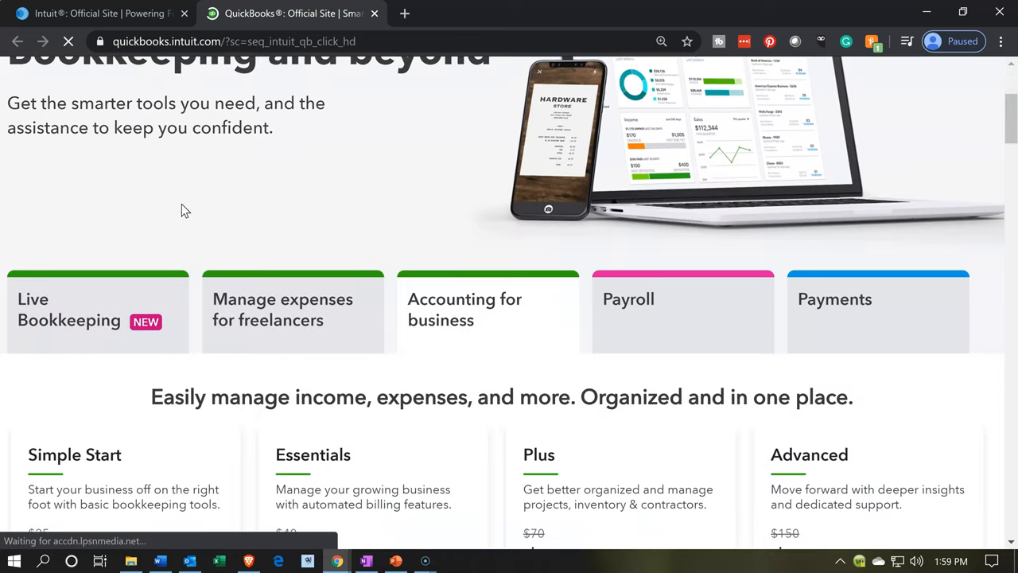
scroll("down", 3)
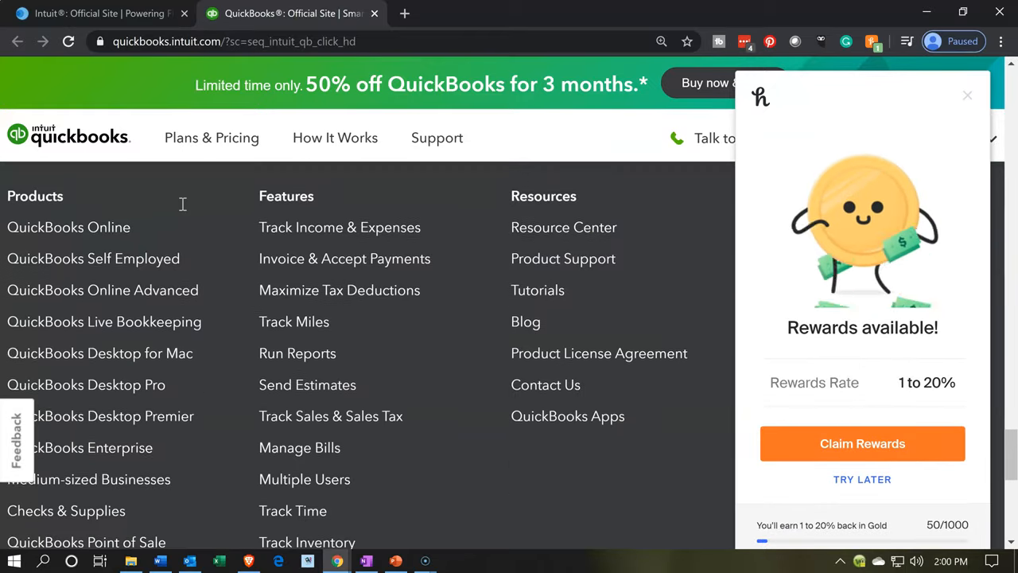
scroll("up", 3)
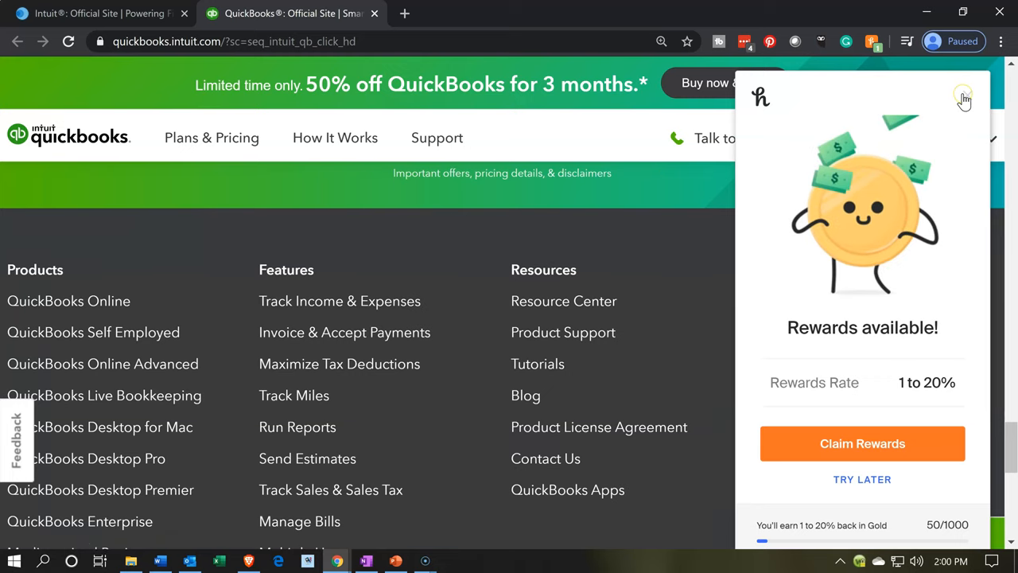
left_click(964, 99)
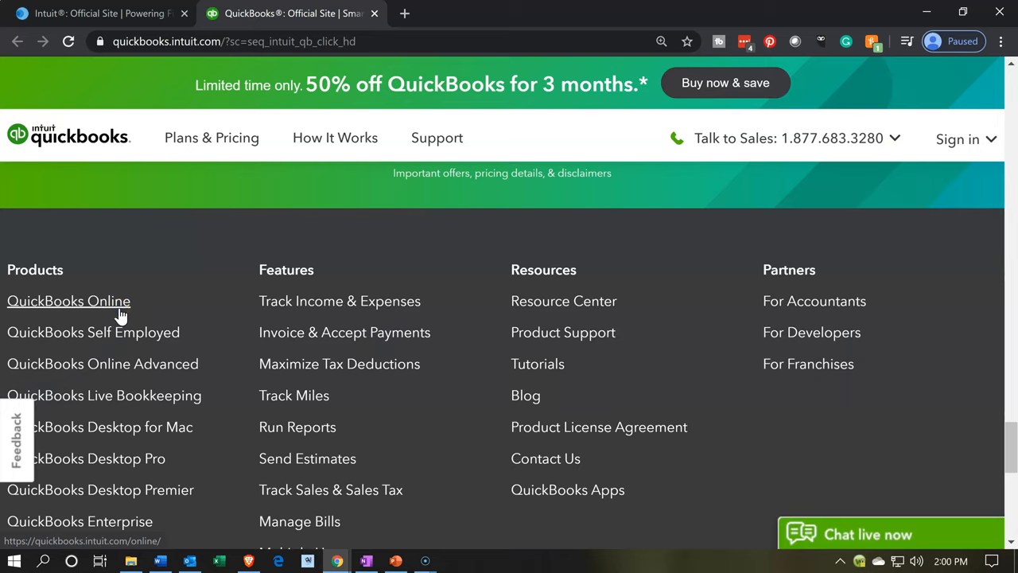
- Open the QuickBooks Online product page from the footer and bring the Simple Start, Plus and Advanced plan comparison into view
left_click(68, 300)
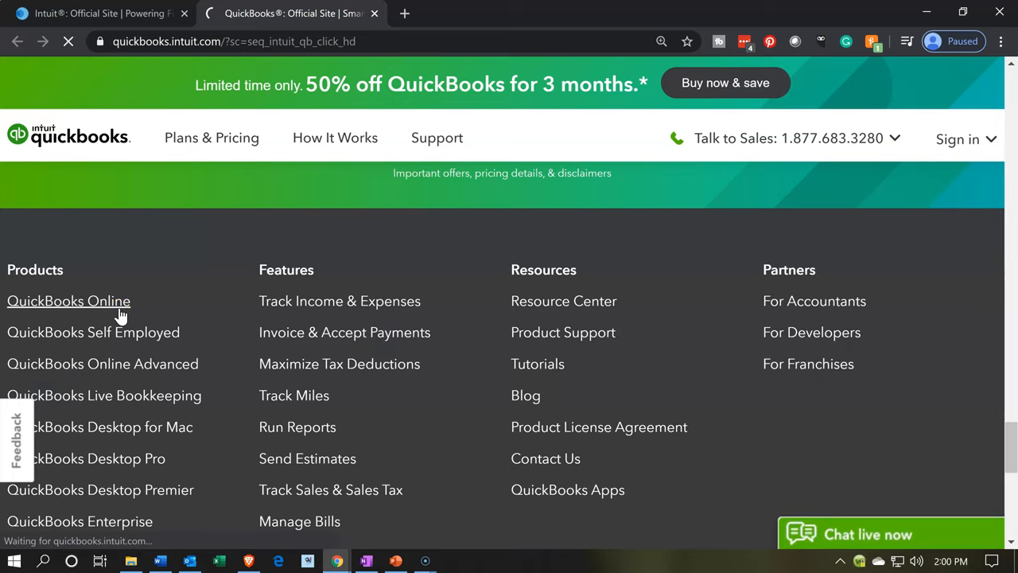
left_click(69, 301)
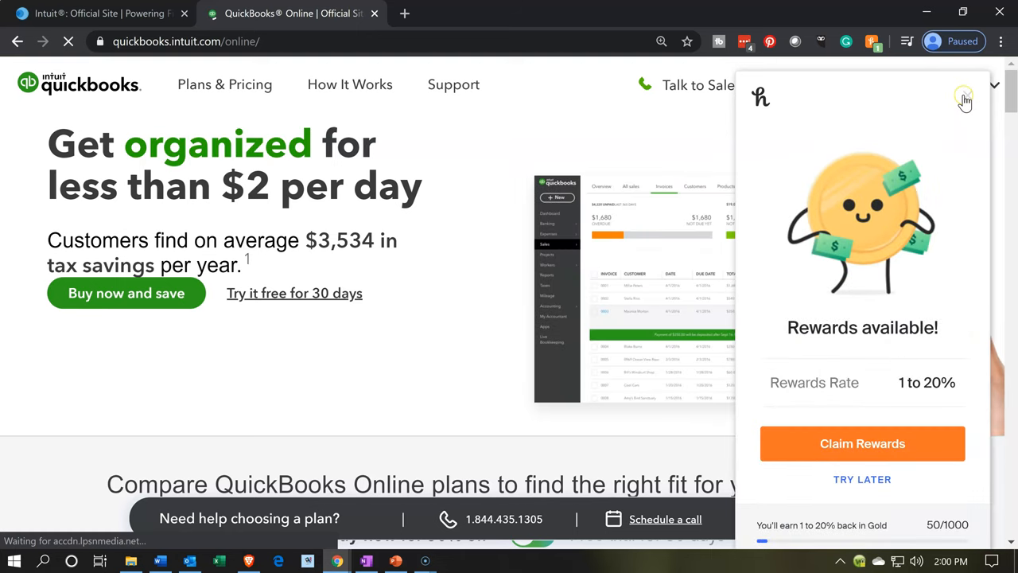
left_click(964, 99)
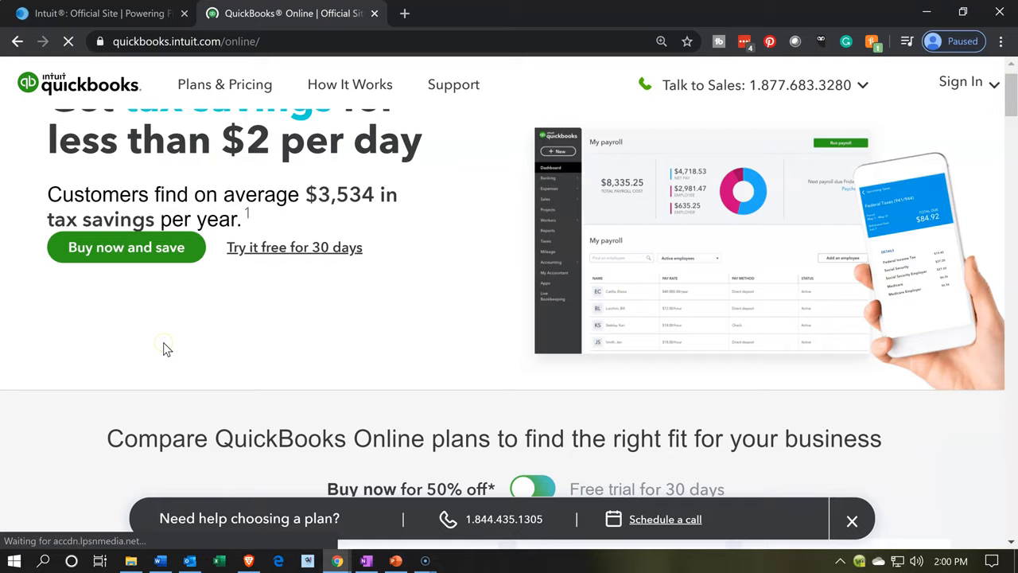
scroll("down", 3)
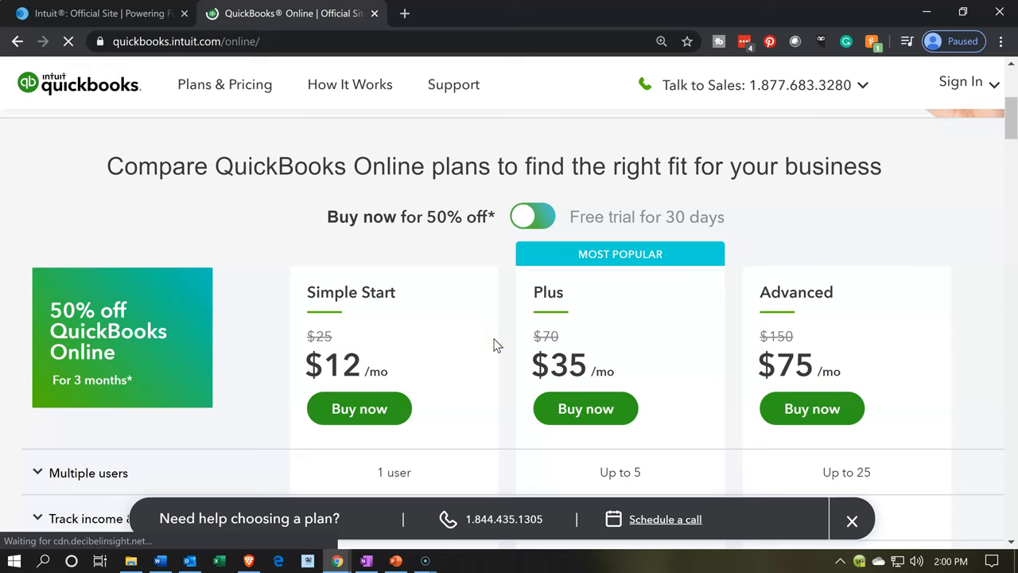
scroll("down", 3)
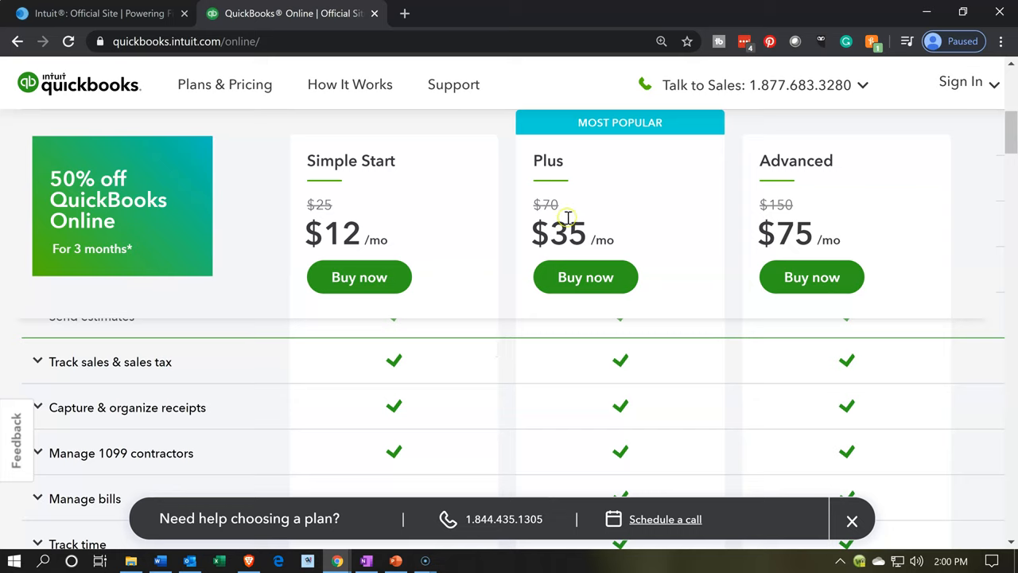
mouse_move(579, 197)
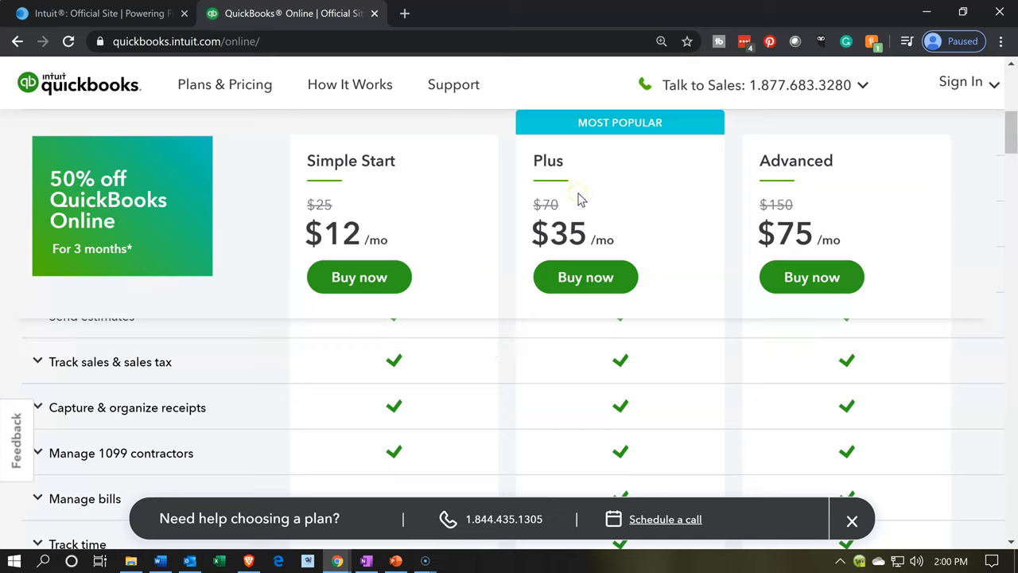
mouse_move(770, 198)
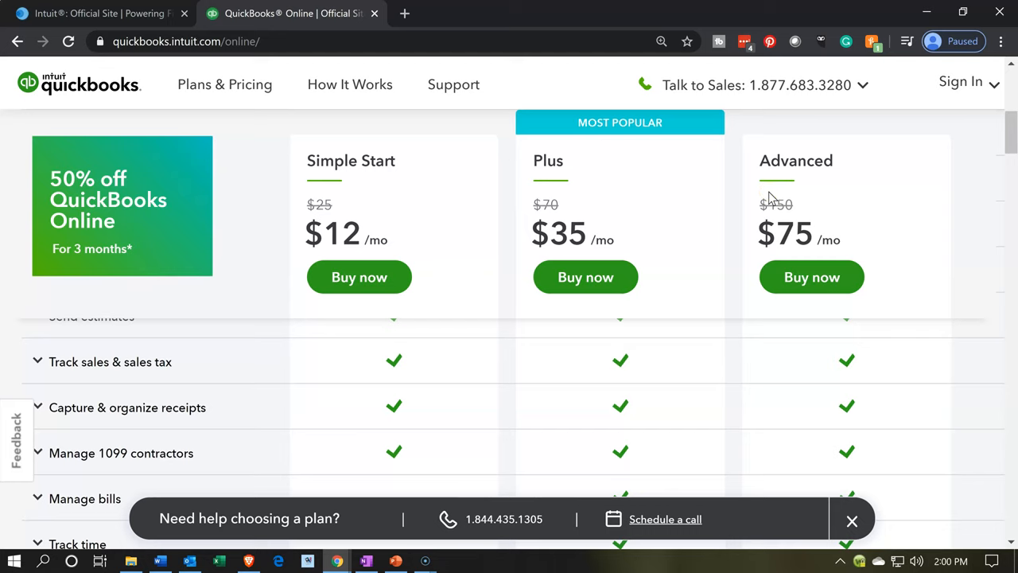
scroll("up", 3)
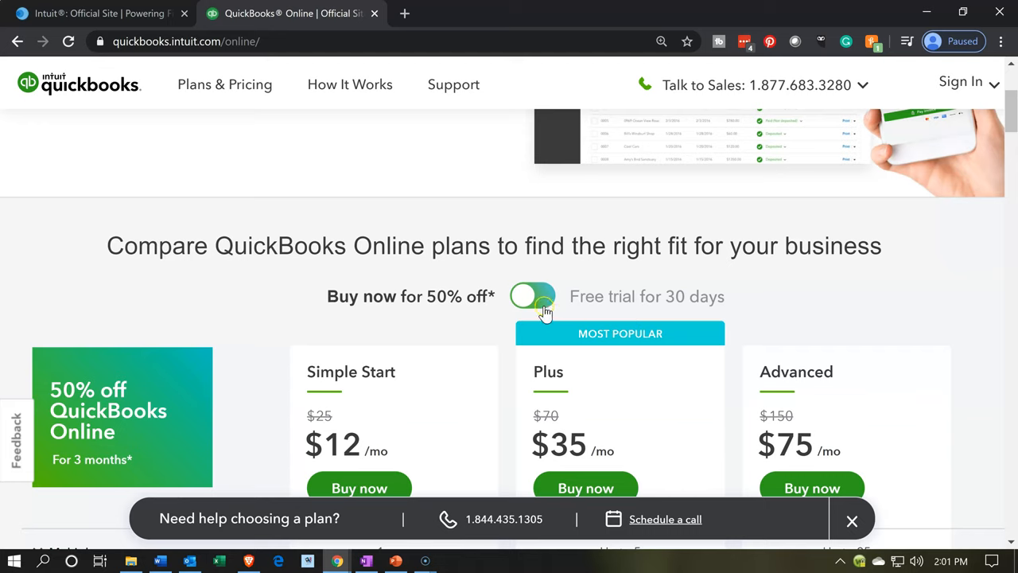
- Switch the plan toggle to 'Free trial for 30 days' so prices show as $25, $70 and $150 per month
left_click(533, 296)
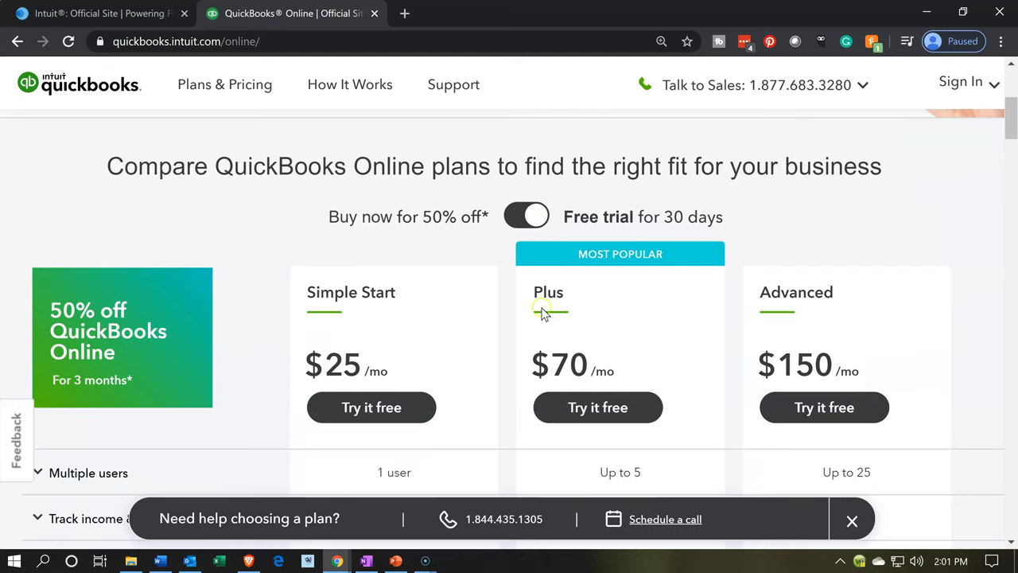
mouse_move(532, 401)
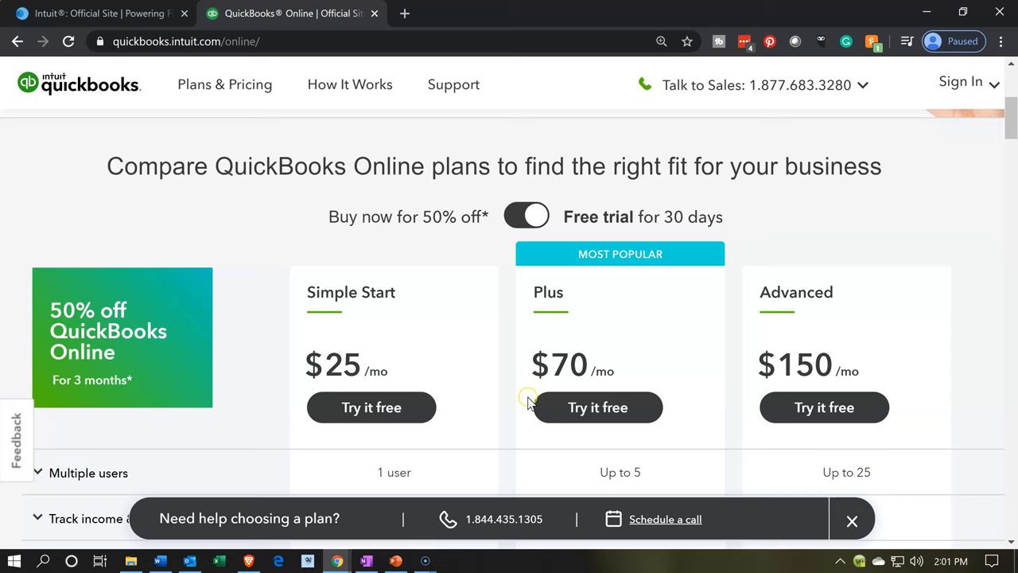
mouse_move(501, 391)
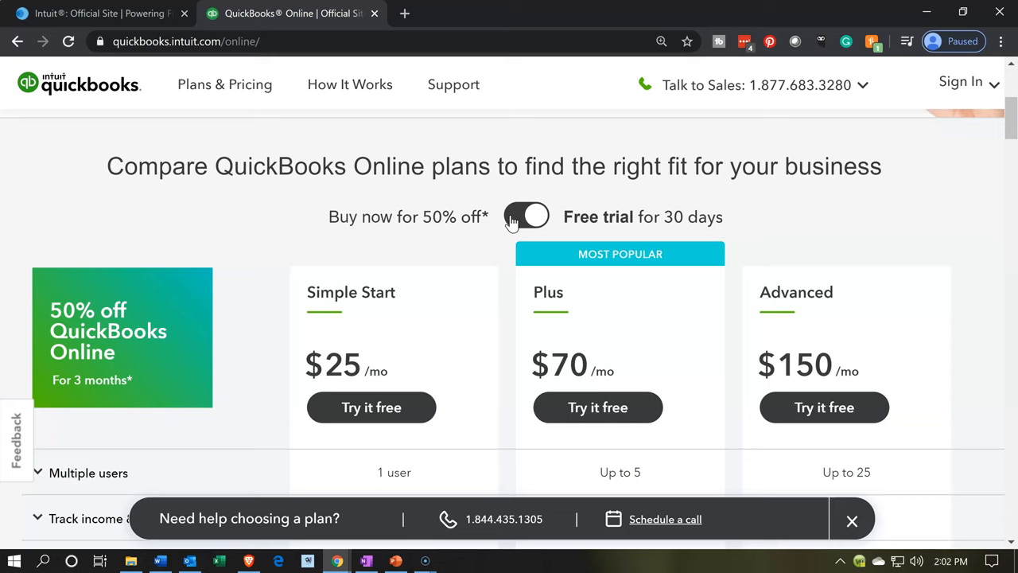
scroll("down", 3)
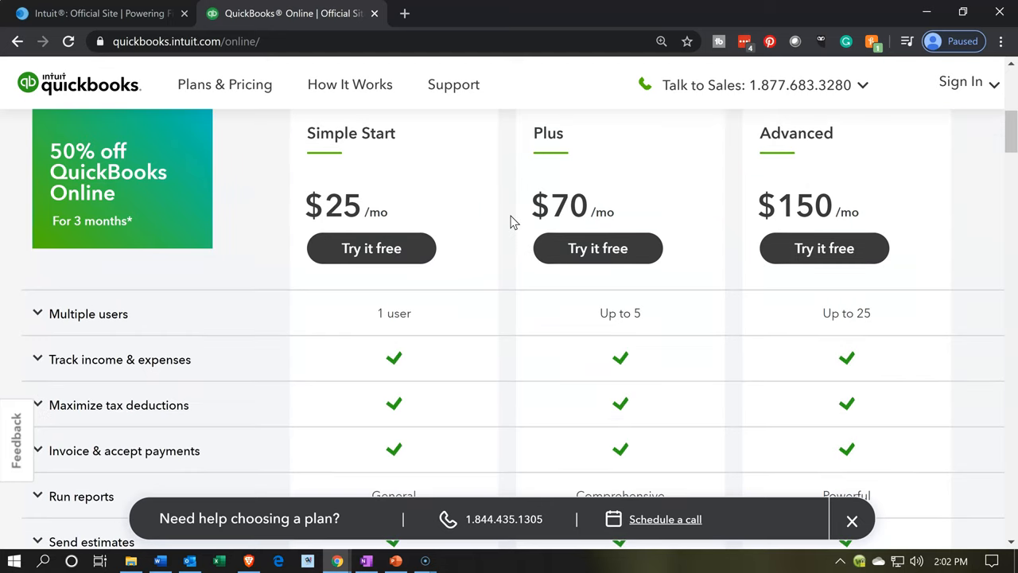
scroll("up", 3)
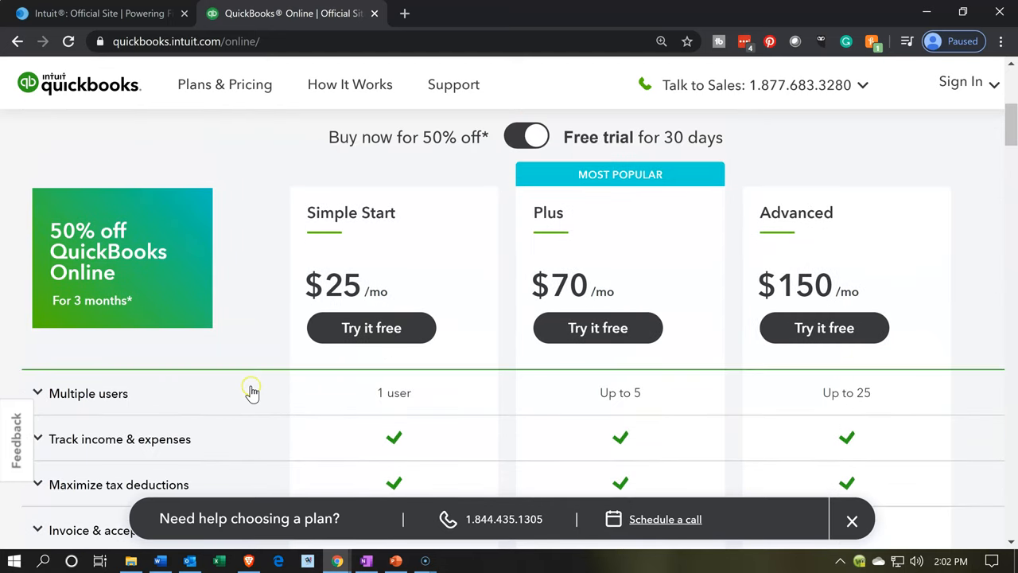
mouse_move(487, 417)
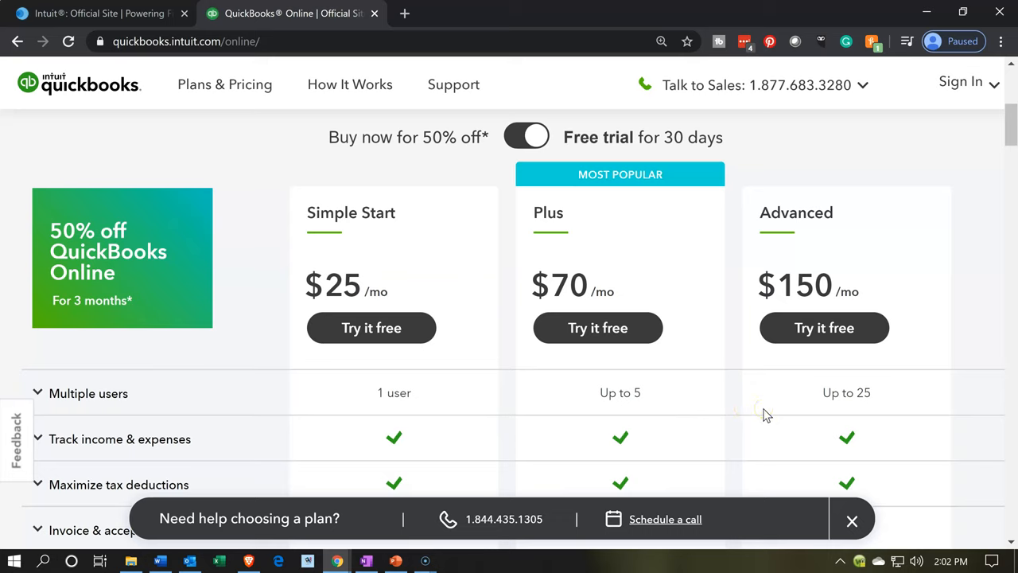
mouse_move(770, 416)
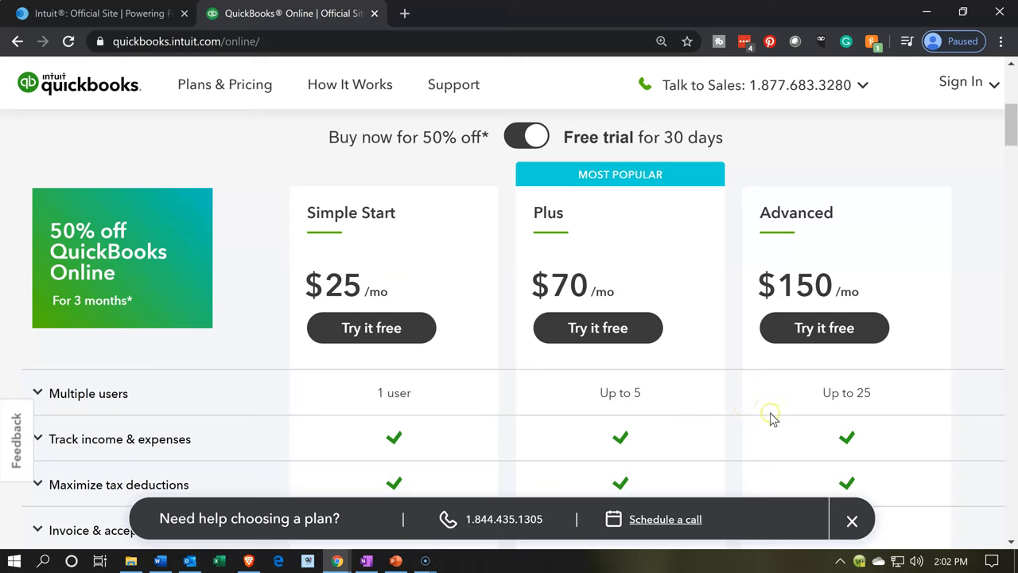
mouse_move(825, 452)
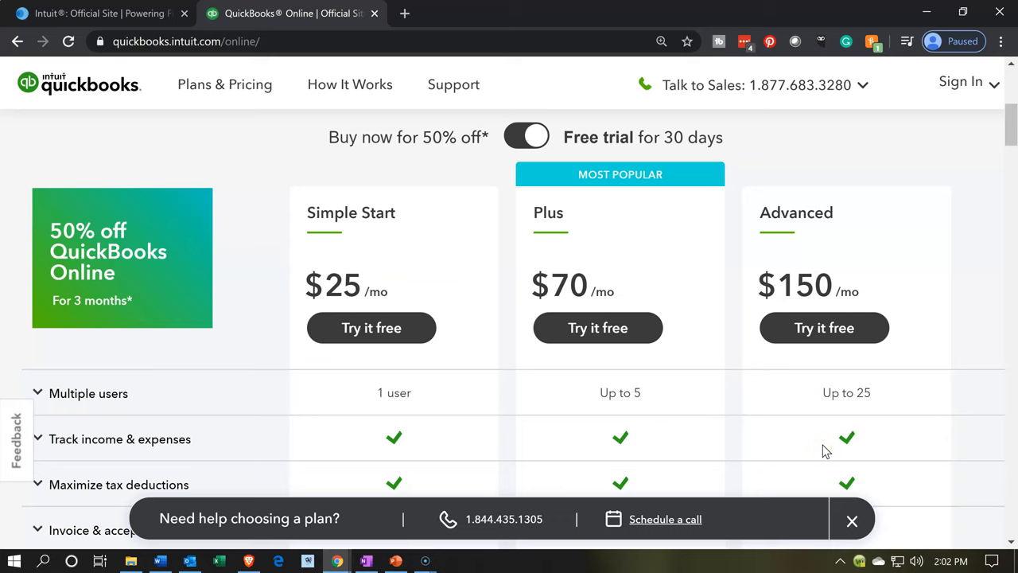
mouse_move(697, 420)
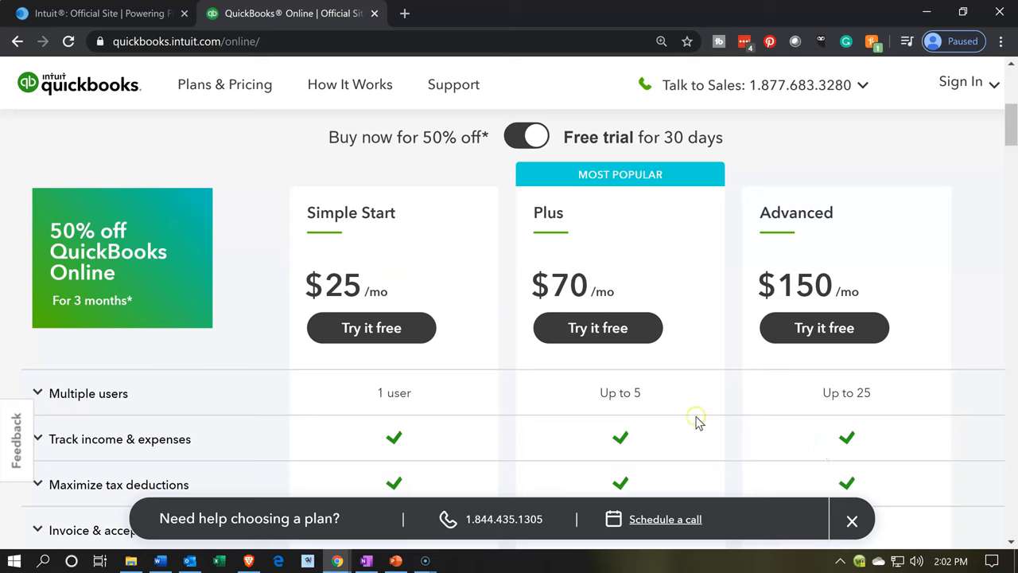
mouse_move(699, 423)
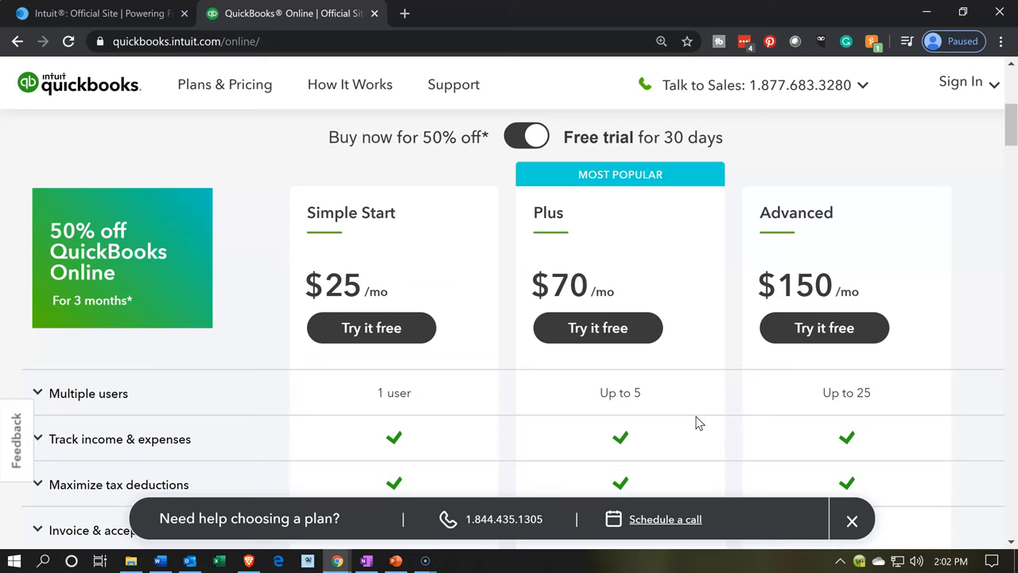
left_click(853, 520)
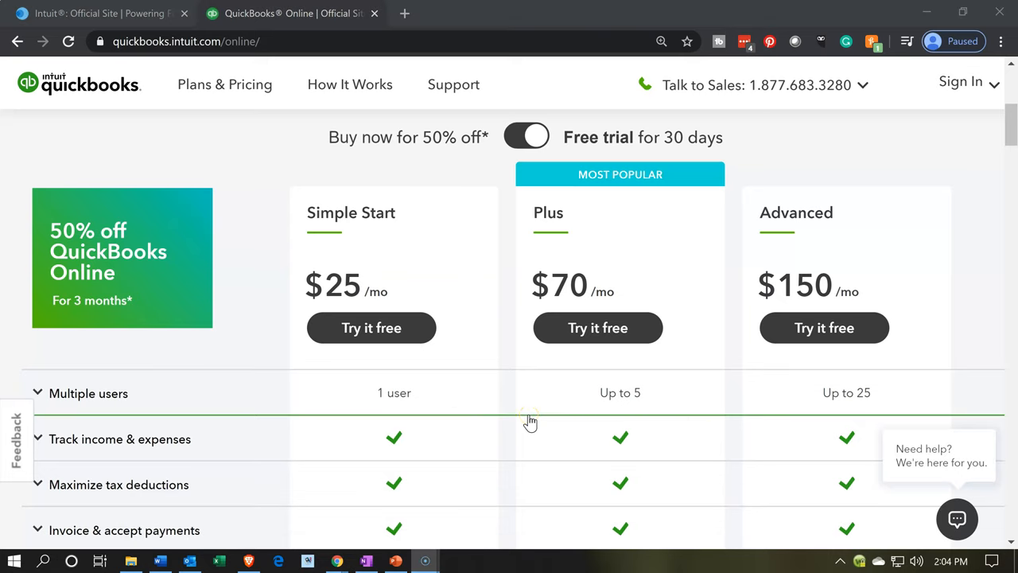
mouse_move(249, 464)
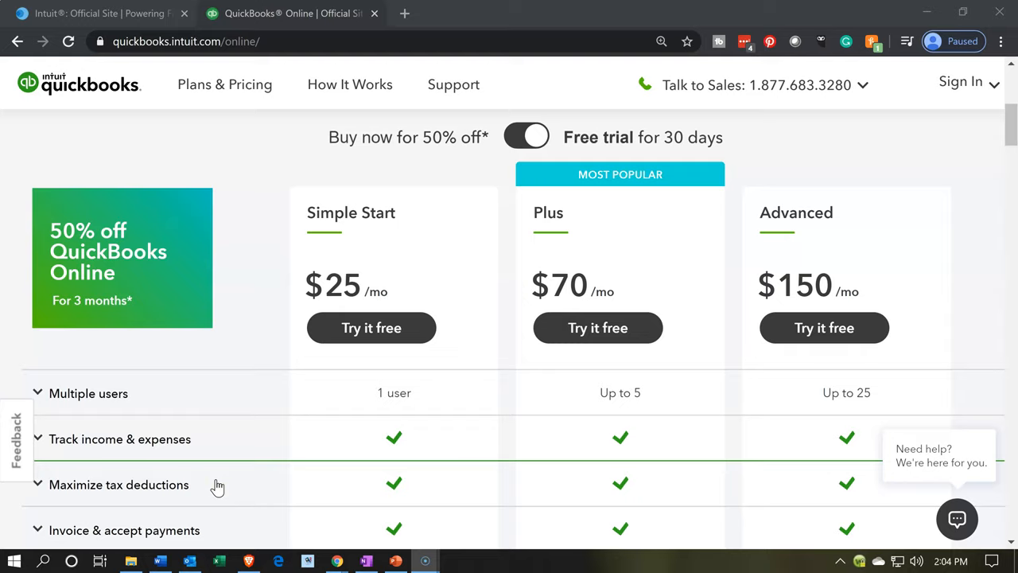
scroll("down", 3)
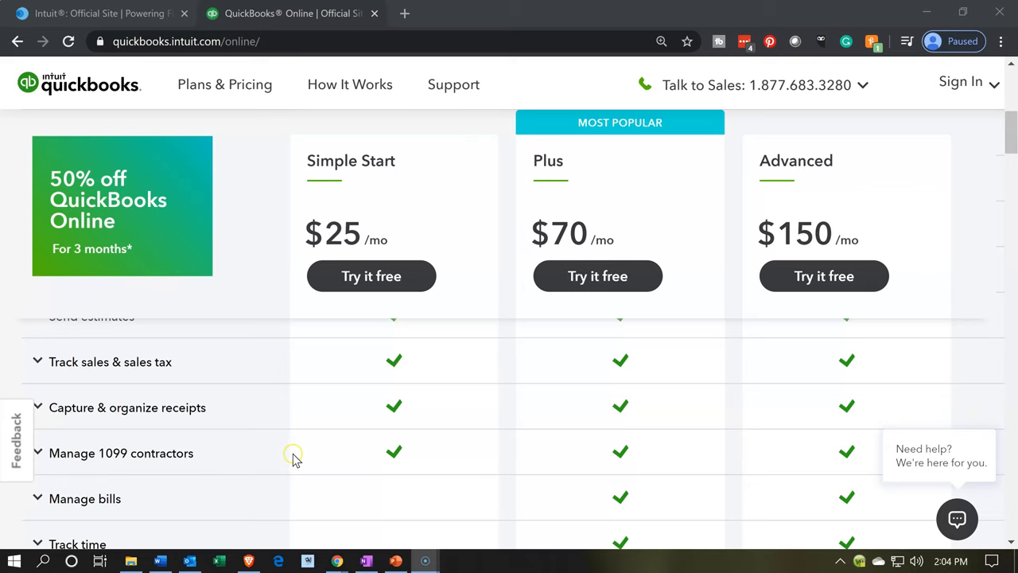
scroll("down", 3)
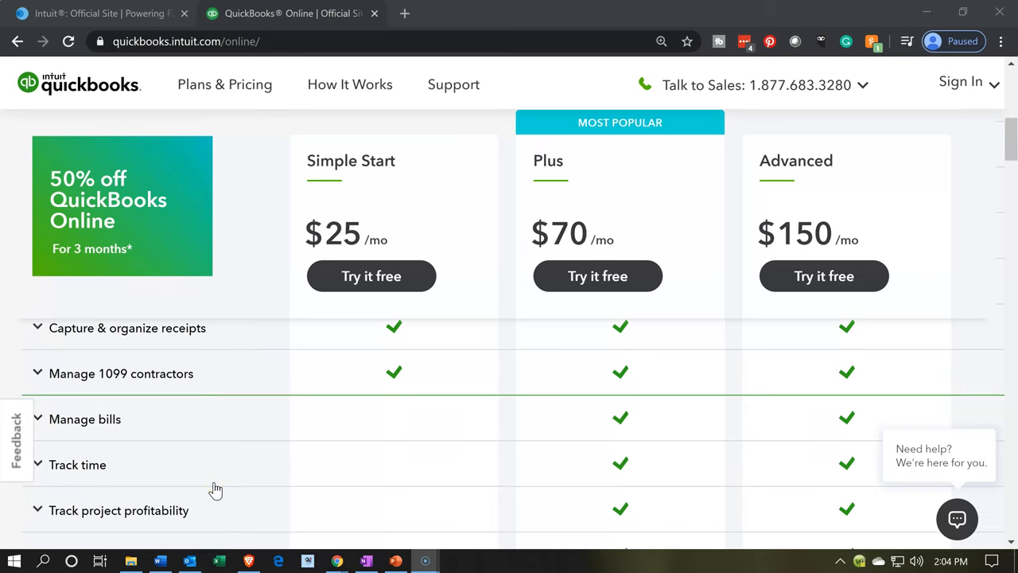
mouse_move(191, 476)
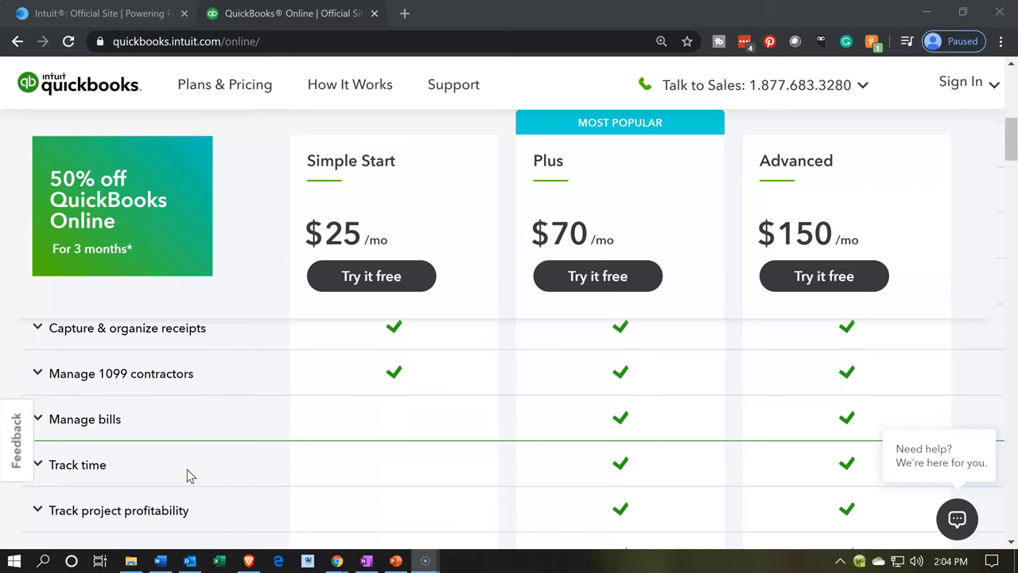
scroll("down", 3)
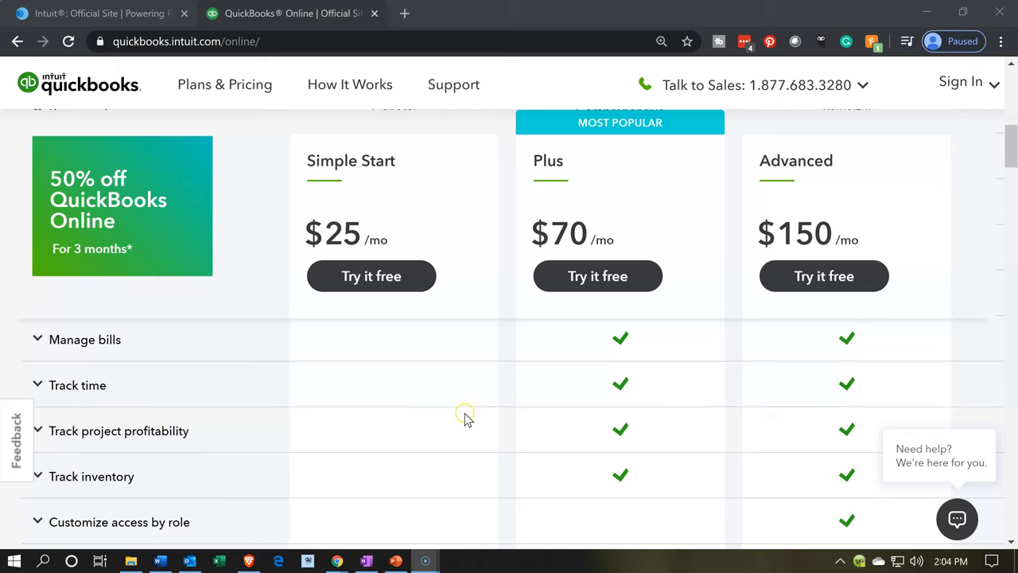
mouse_move(226, 496)
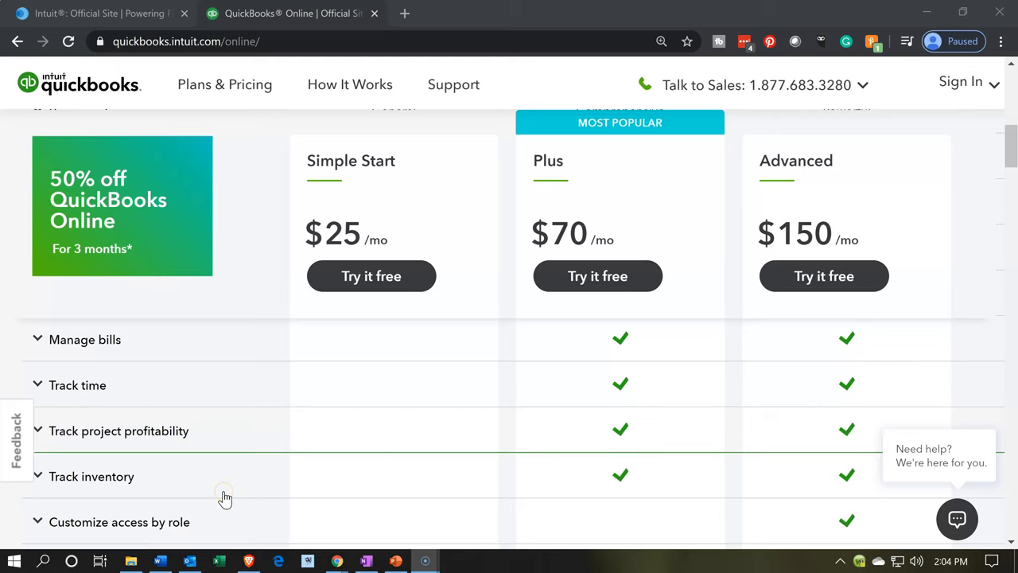
scroll("down", 3)
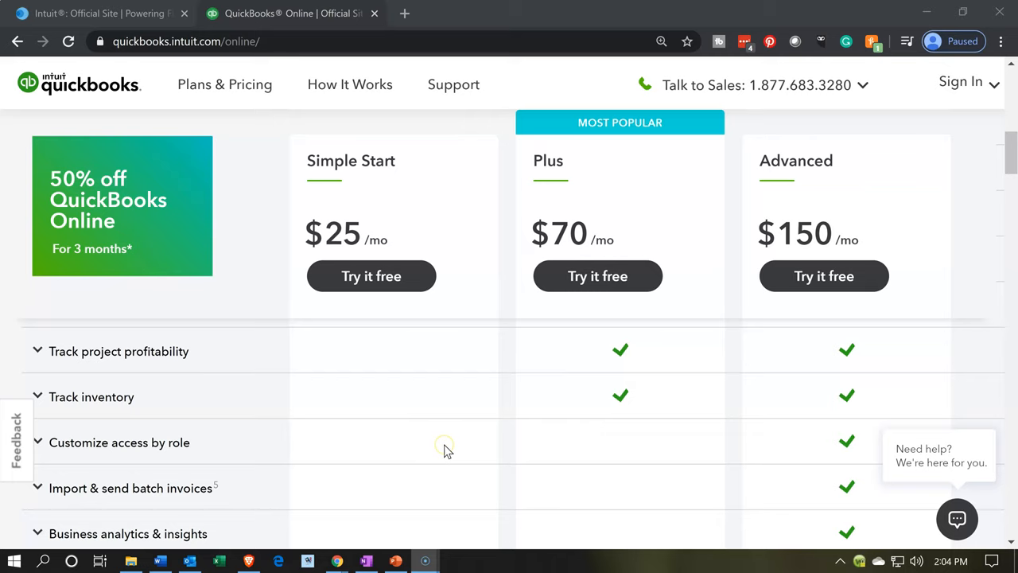
scroll("up", 3)
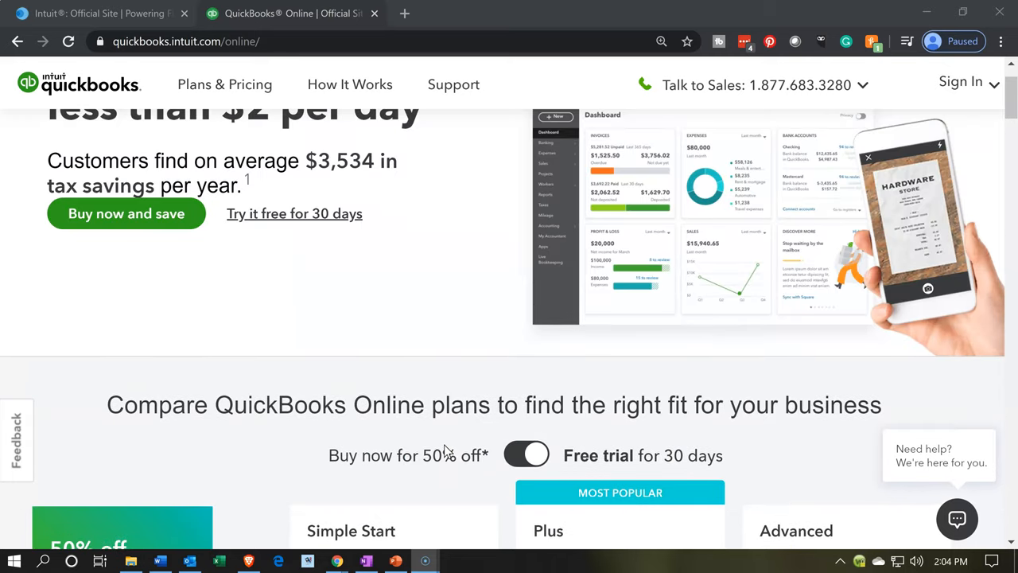
- Choose 'Try it free' under the Plus plan to start its 30-day trial
scroll("down", 3)
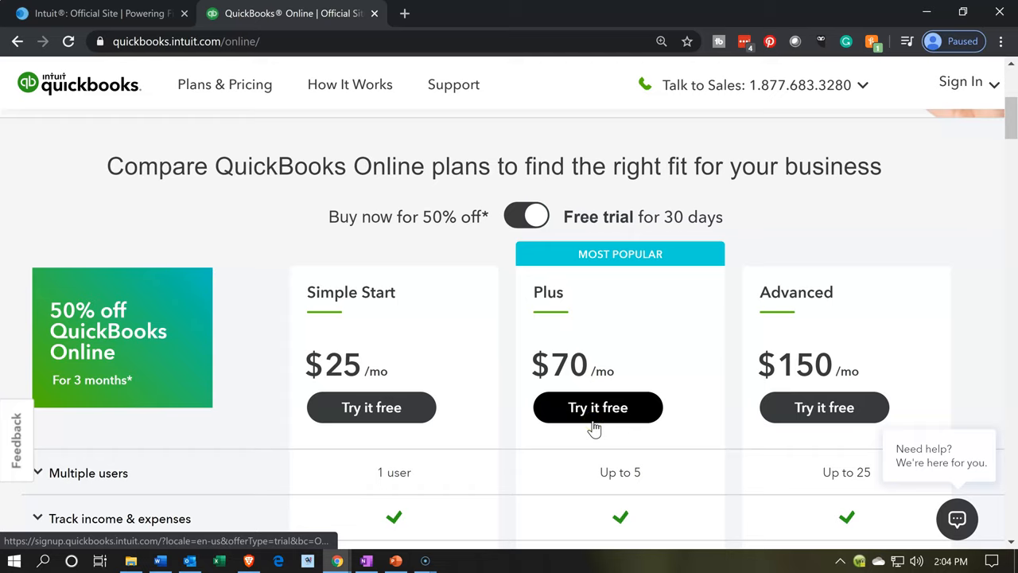
left_click(599, 407)
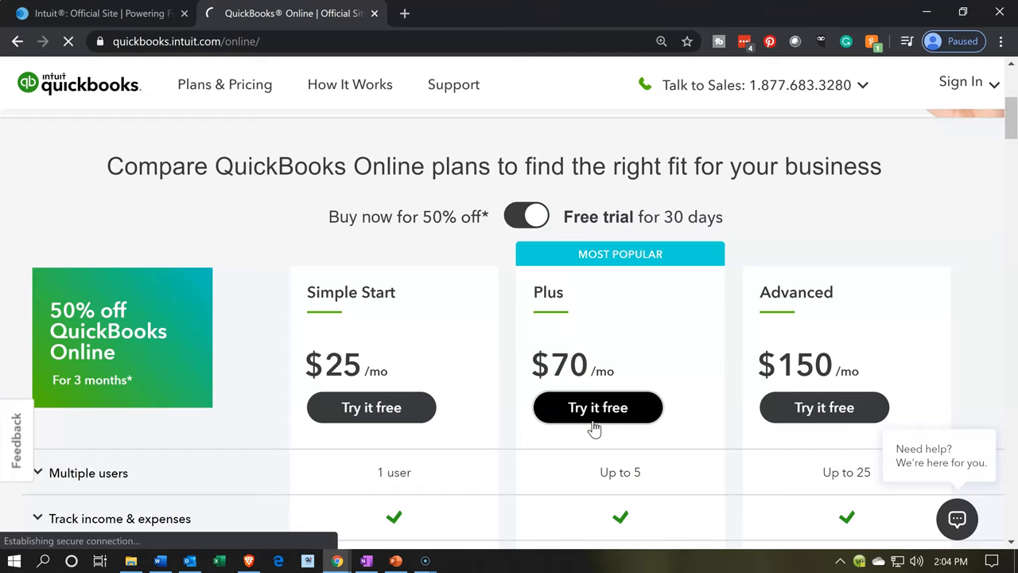
- Wait for the Intuit sign-up page with the 'Create an Intuit account' form to load
left_click(598, 407)
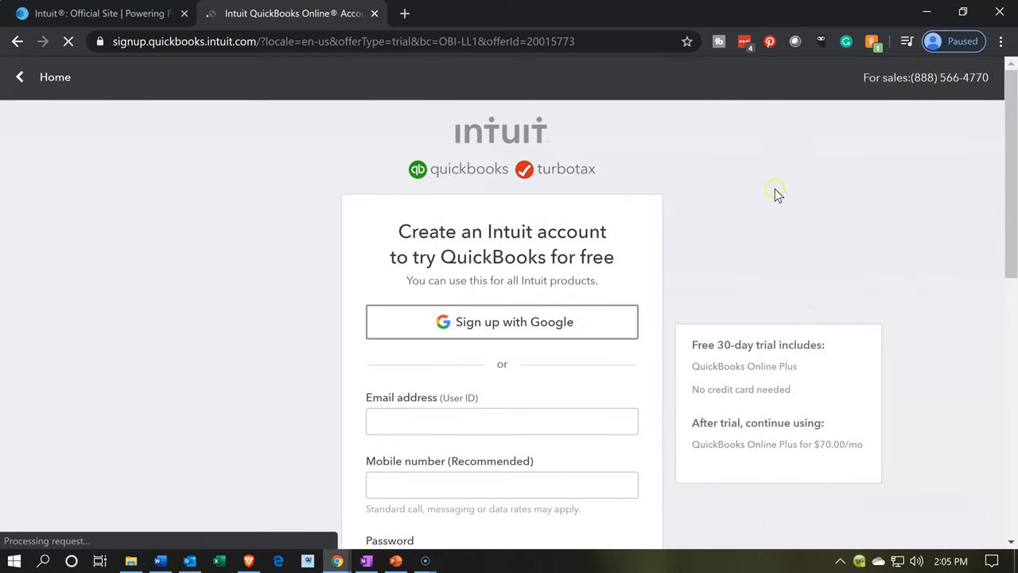
scroll("down", 3)
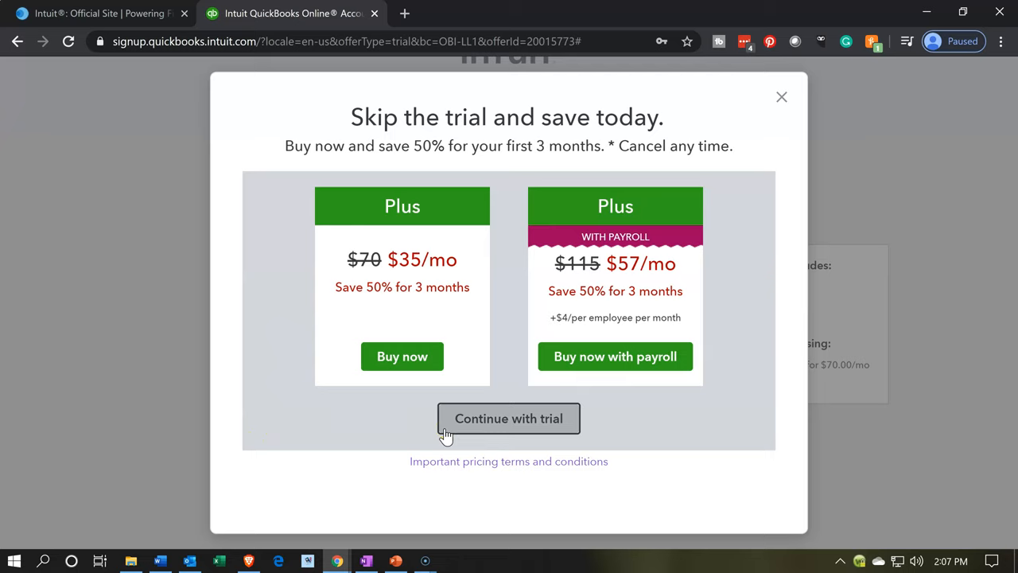
mouse_move(318, 267)
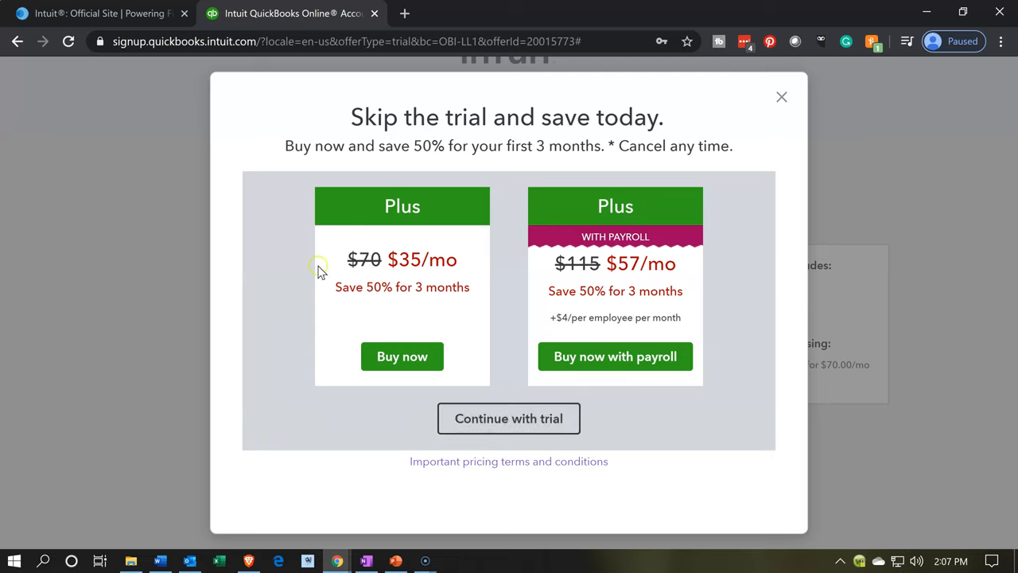
mouse_move(321, 263)
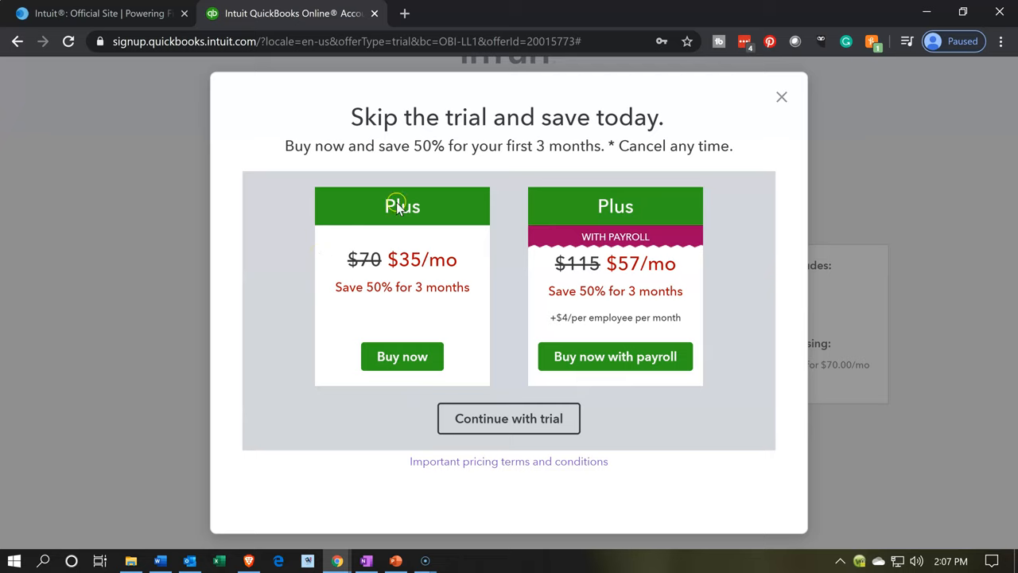
mouse_move(486, 220)
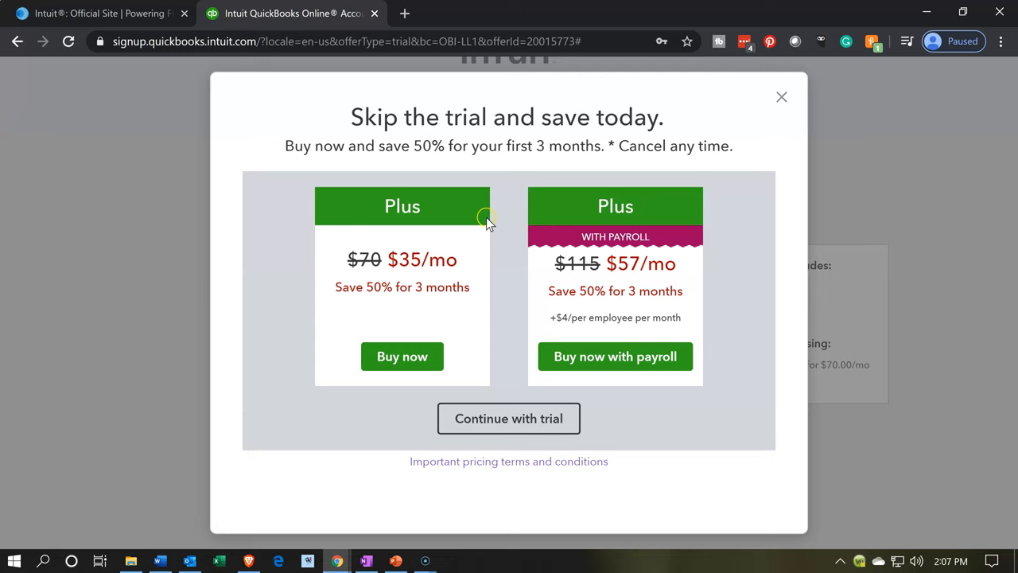
mouse_move(301, 222)
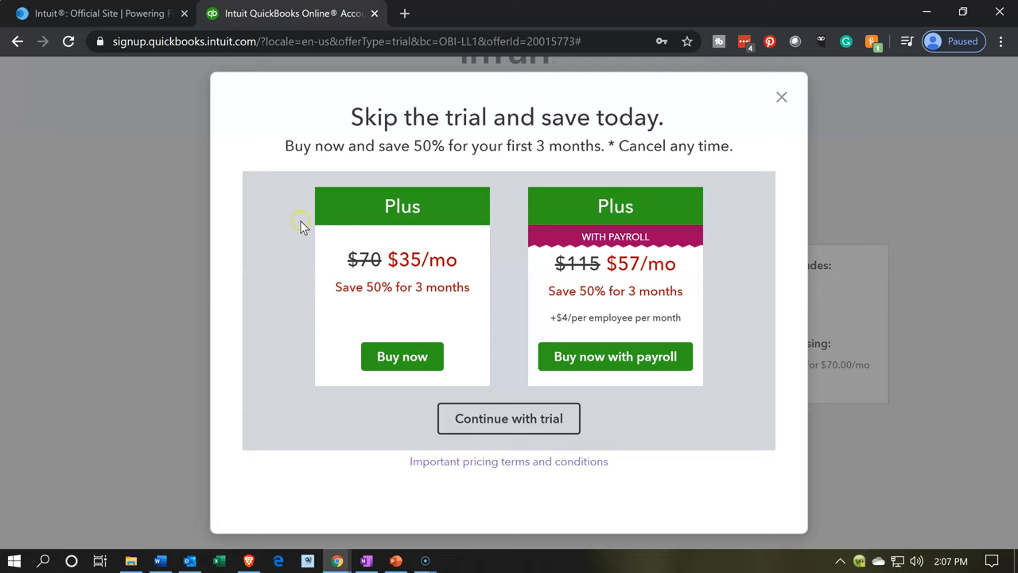
mouse_move(289, 190)
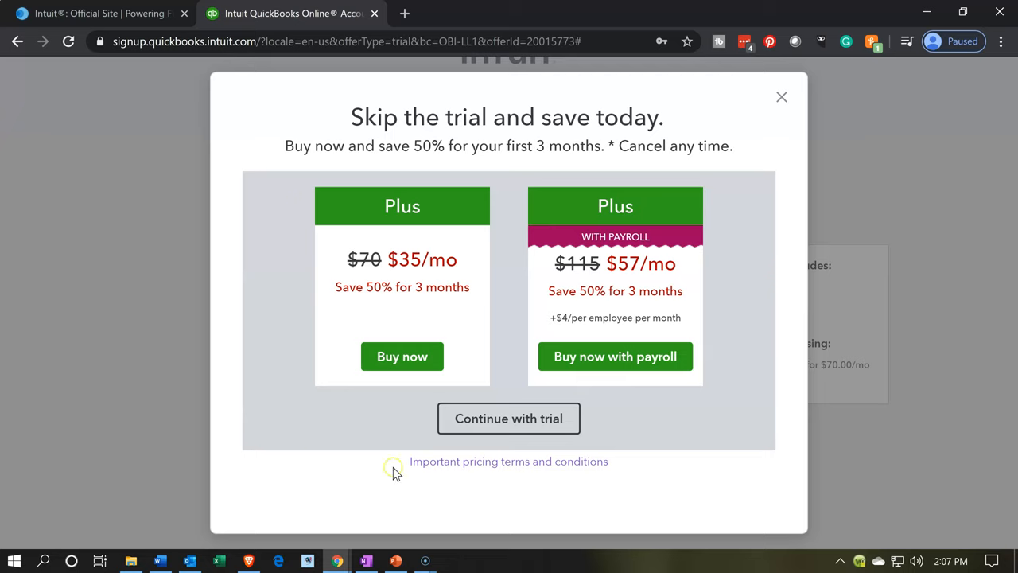
mouse_move(509, 419)
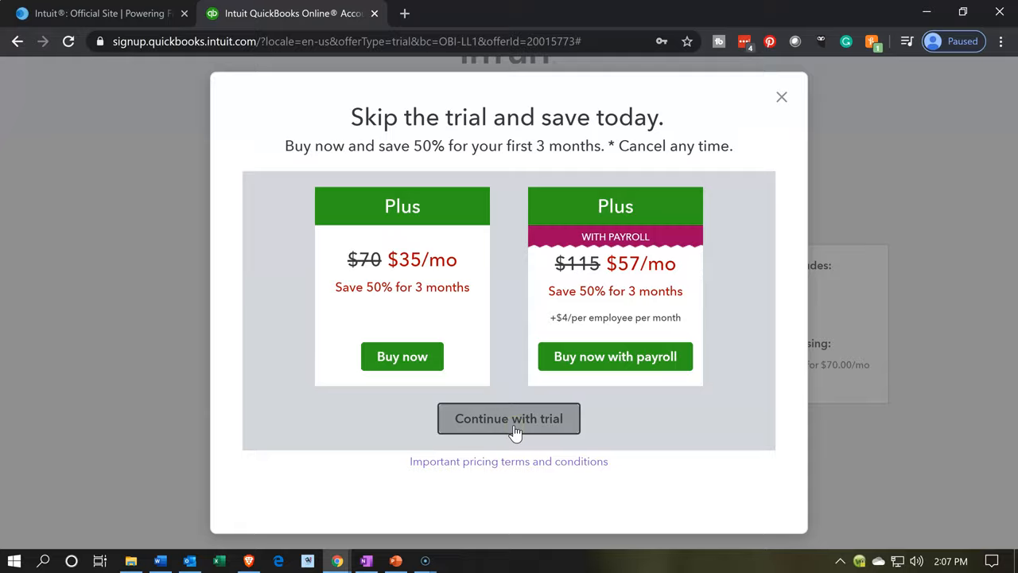
- Choose 'Continue with trial' in the 'Skip the trial and save today' offer
left_click(509, 418)
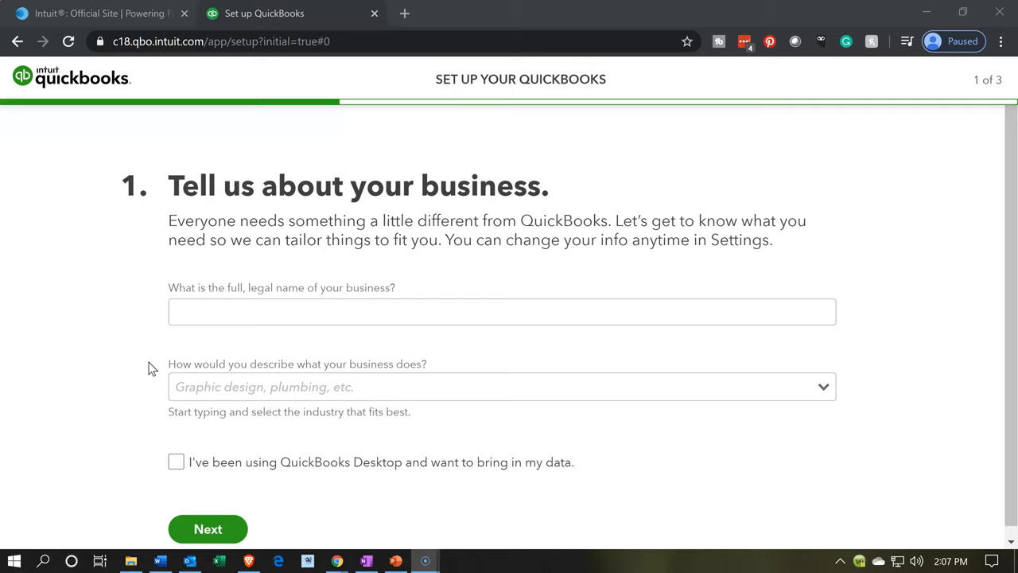
- Enter 'Not For Profit Company' as the business's full legal name
left_click(503, 310)
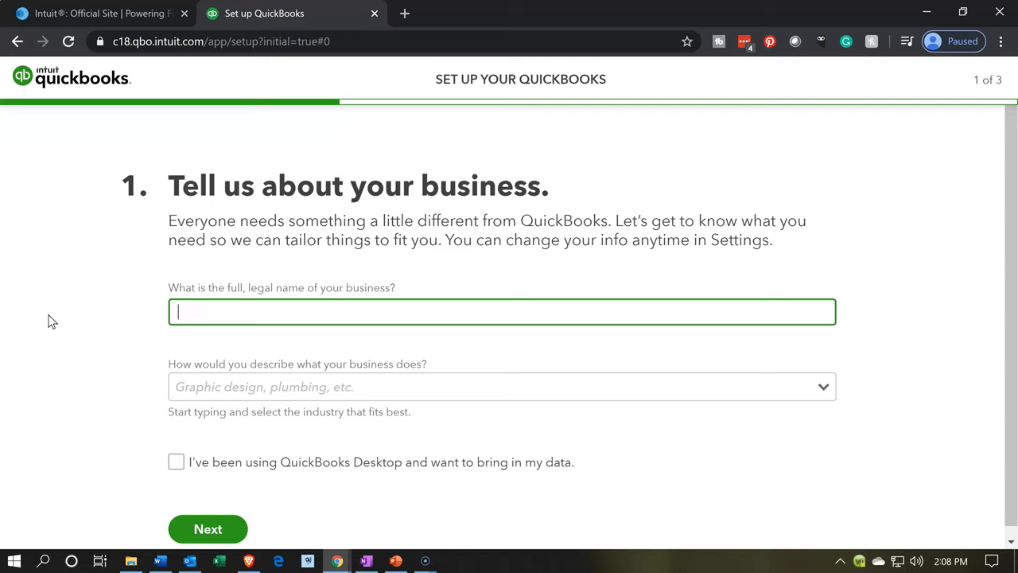
type("Not For P")
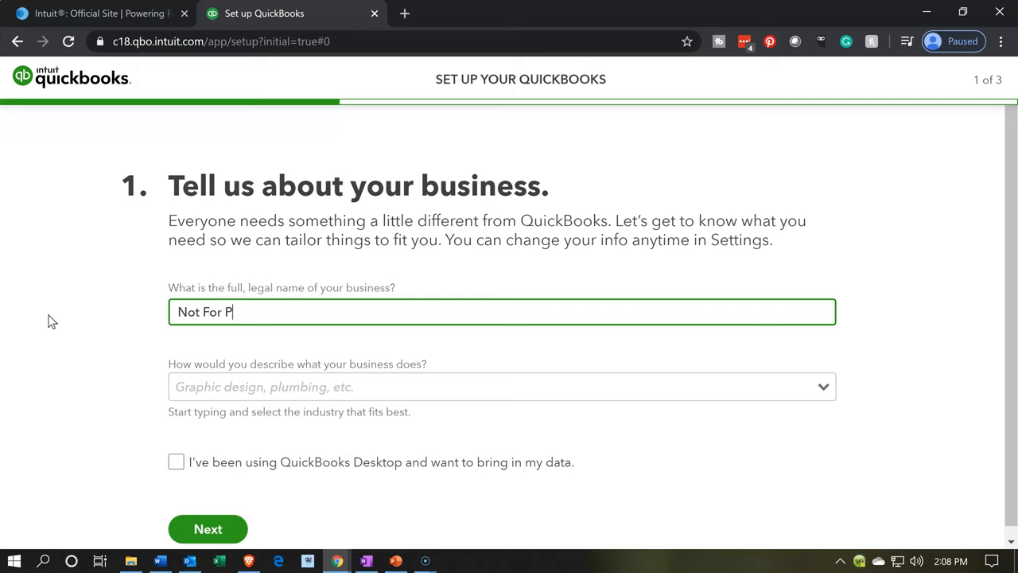
type("rofit Company")
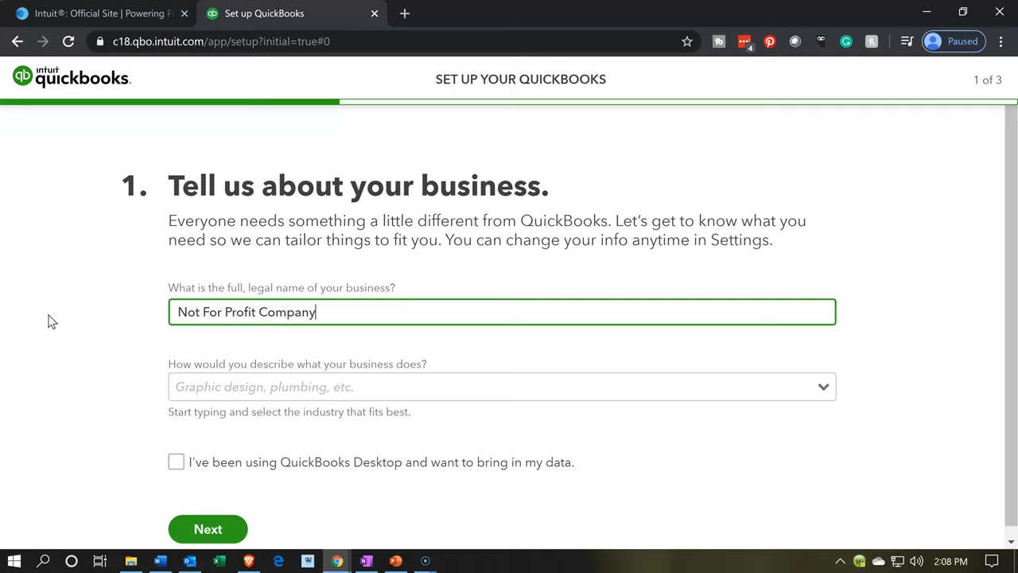
- Set the industry to 'Religion, culture, and nonprofits' and continue to setup step 2
left_click(501, 387)
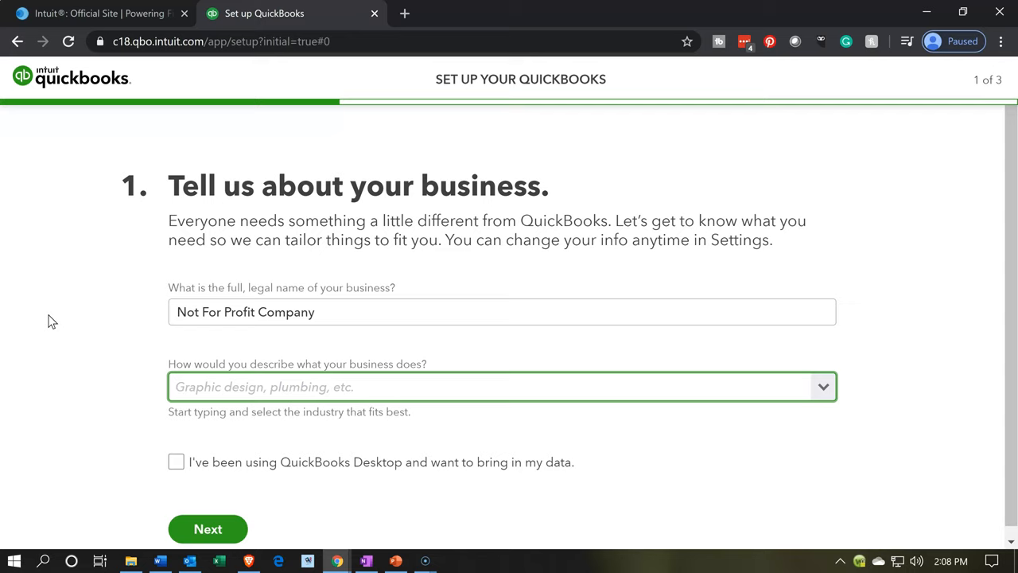
type("Not f")
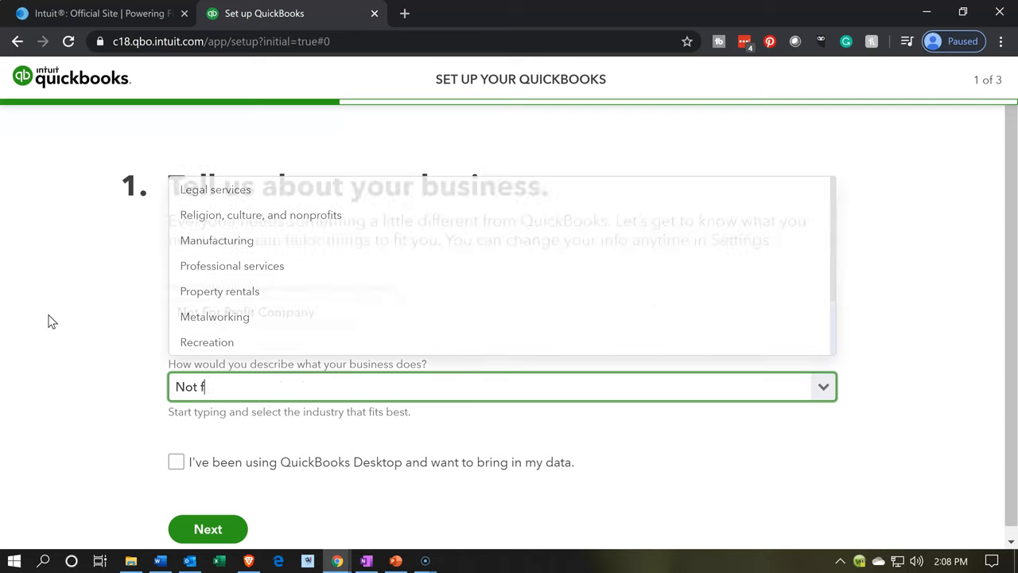
type("or profit")
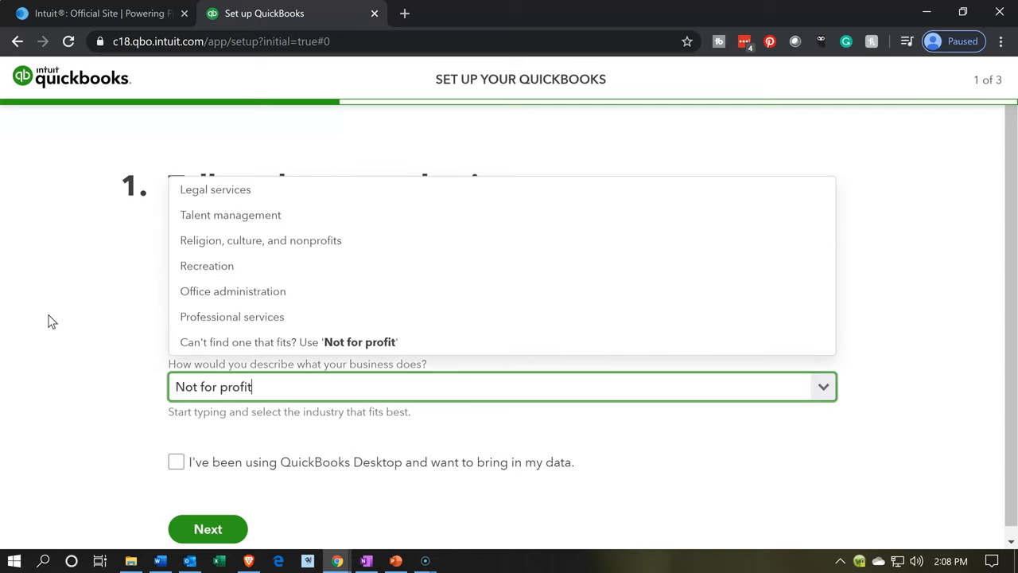
left_click(261, 240)
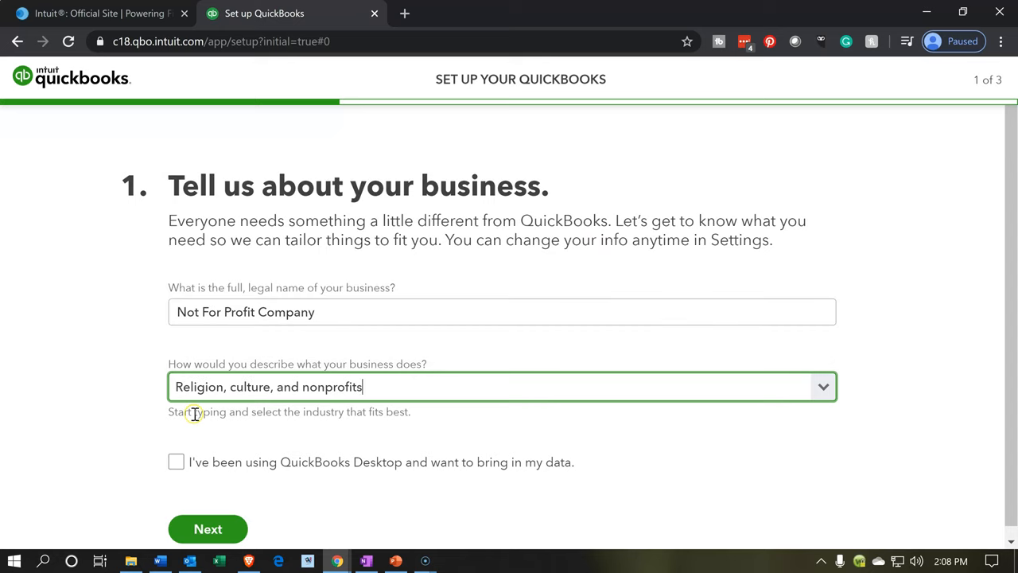
mouse_move(226, 411)
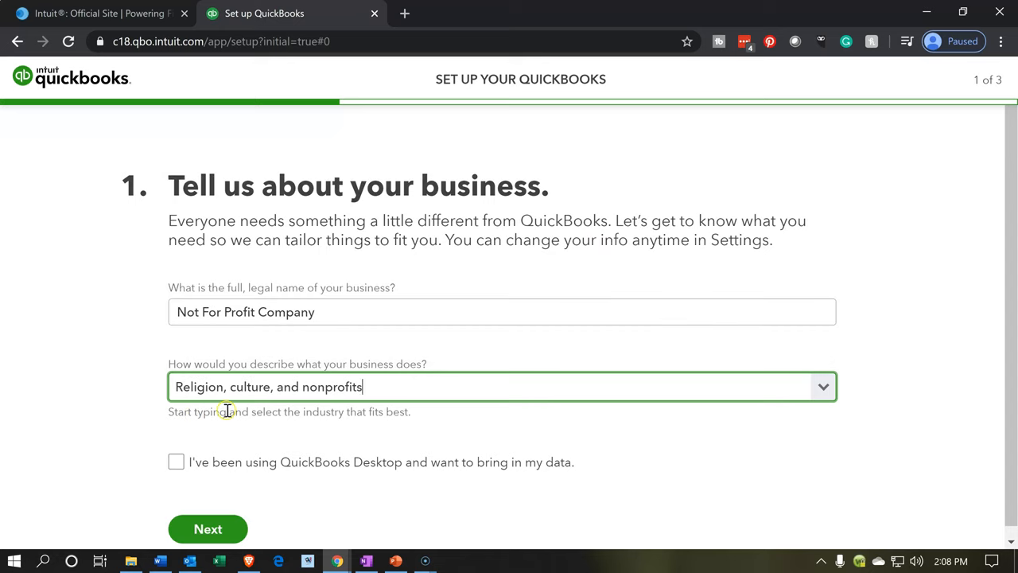
mouse_move(825, 386)
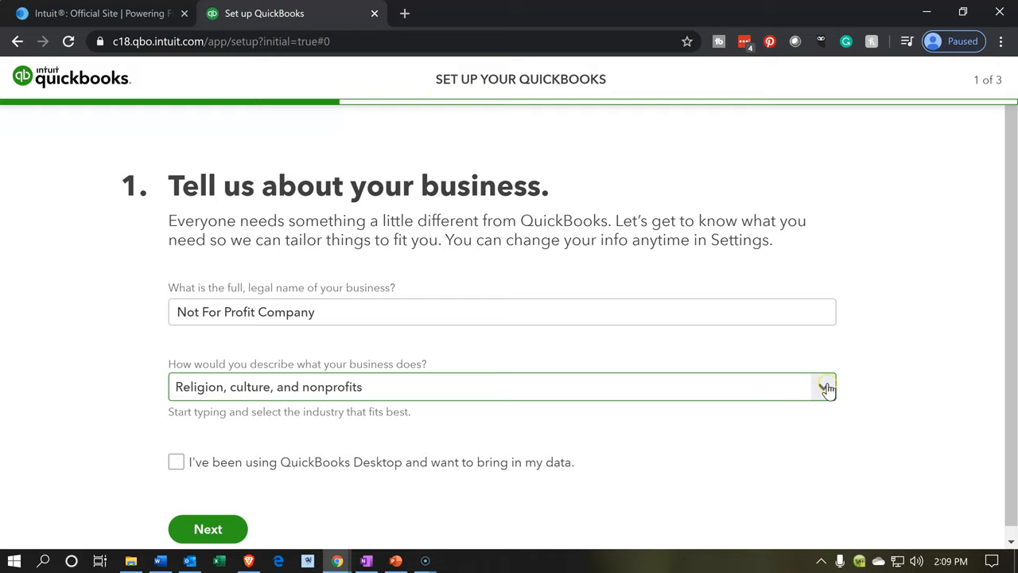
left_click(824, 386)
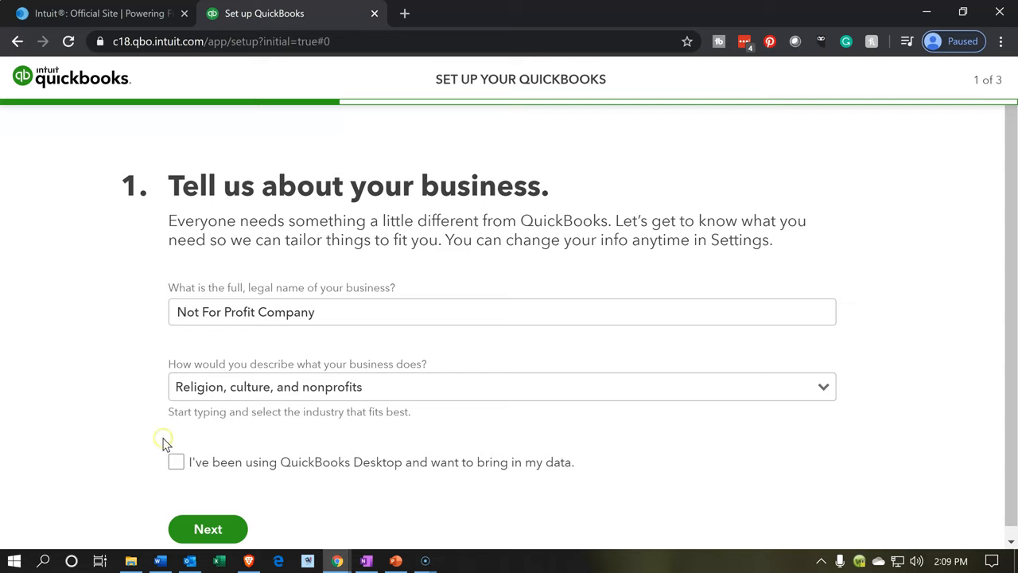
mouse_move(376, 500)
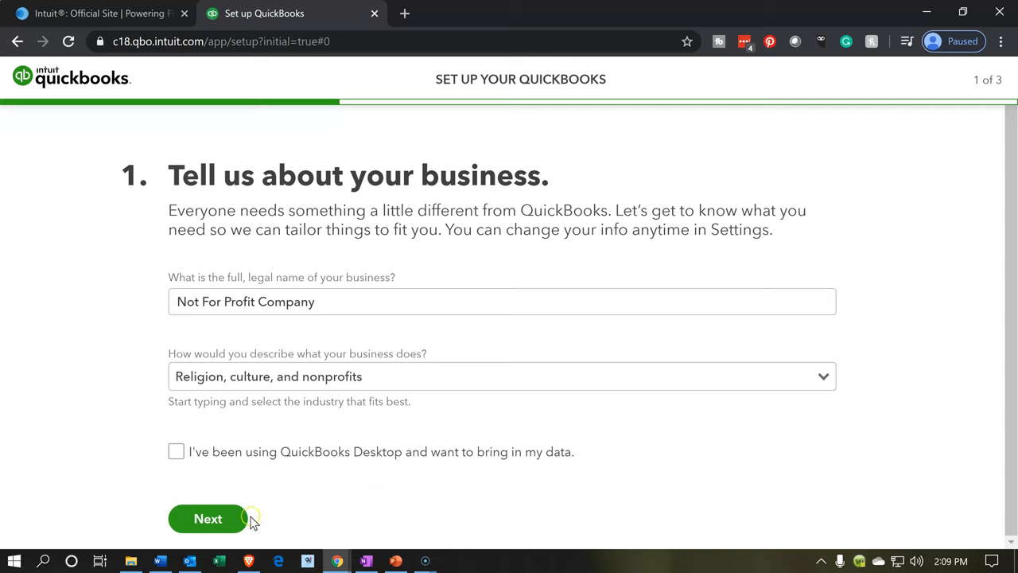
left_click(207, 519)
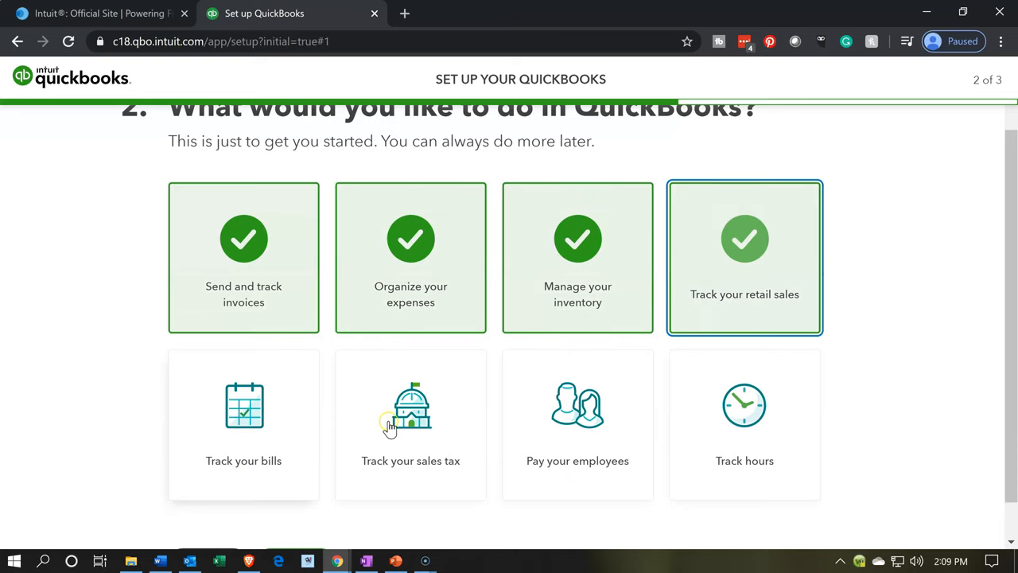
- Add Pay your employees and Track hours so all eight goals are checked, then continue to step 3
left_click(577, 425)
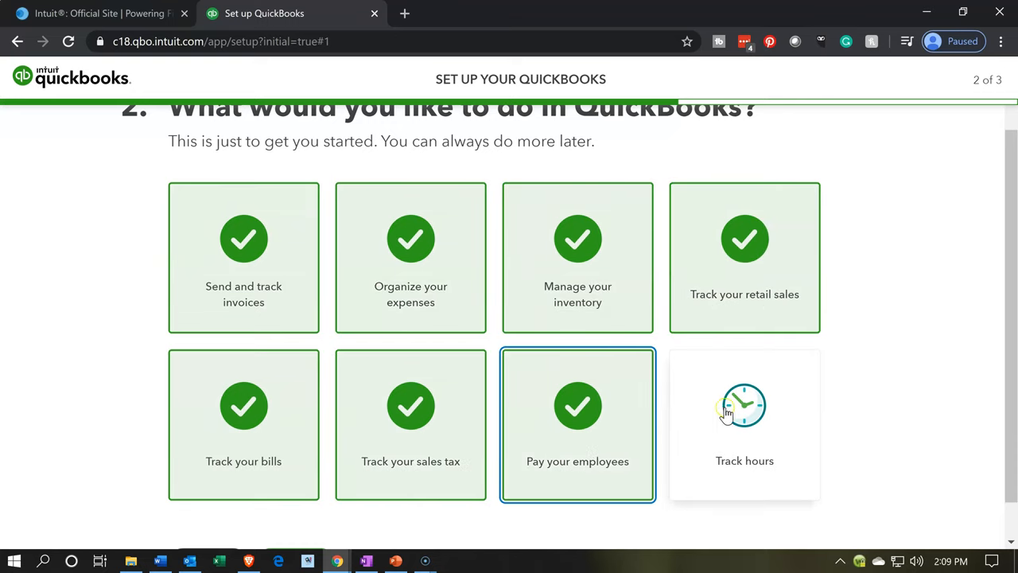
left_click(745, 406)
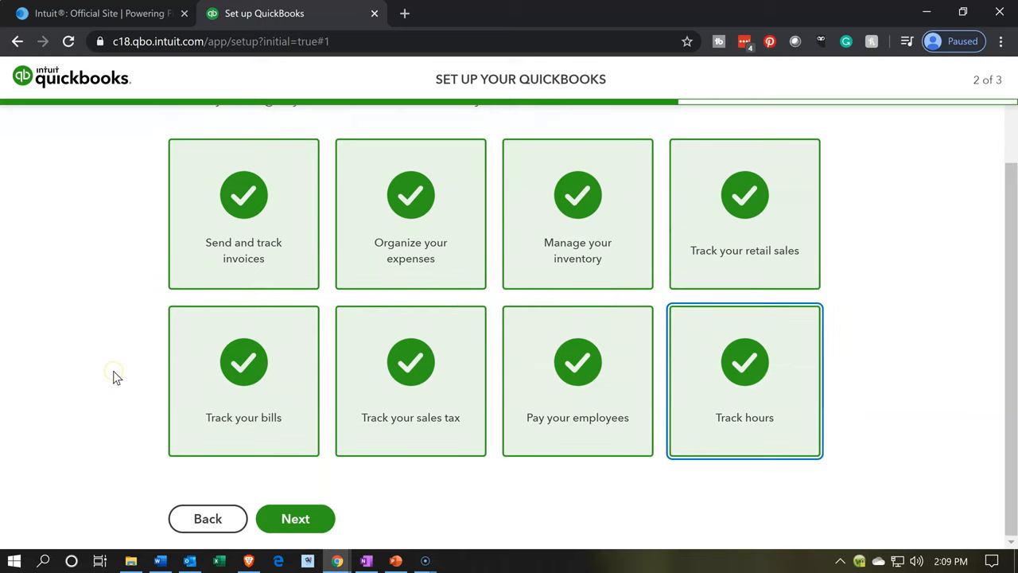
left_click(296, 519)
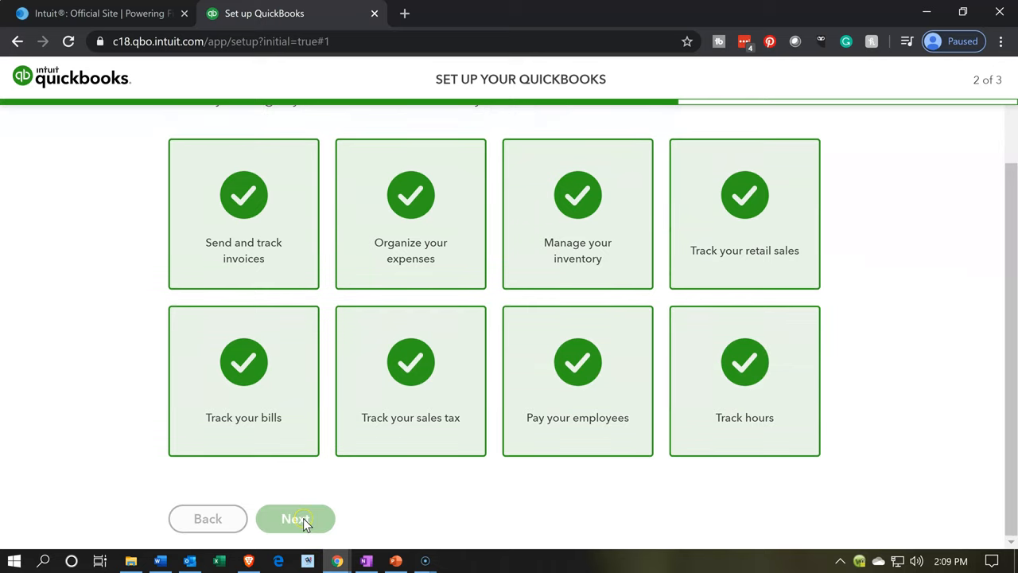
left_click(295, 519)
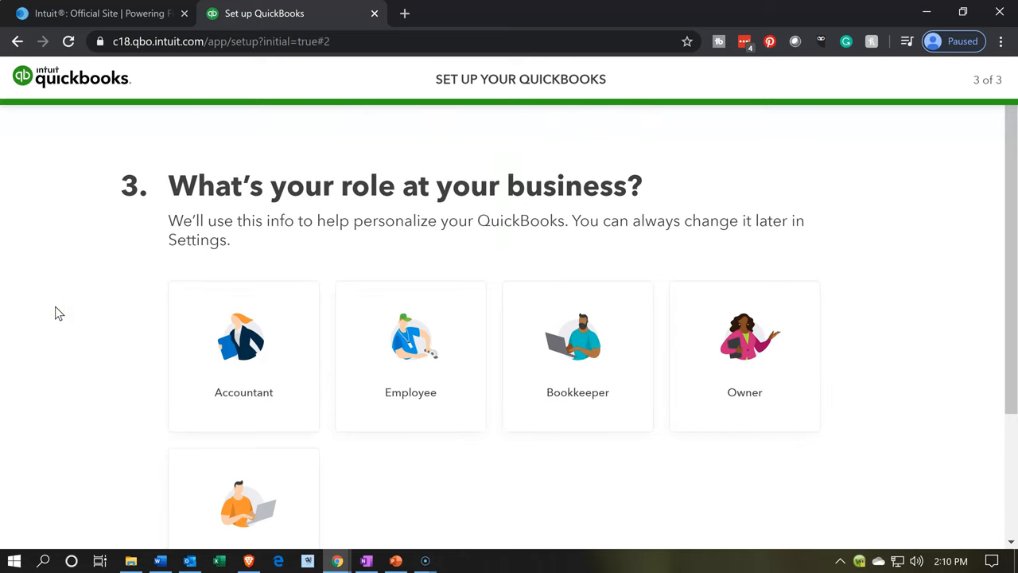
- Choose Accountant as the role and finish setup with 'All set', reaching the Not For Profit Company dashboard
scroll("down", 3)
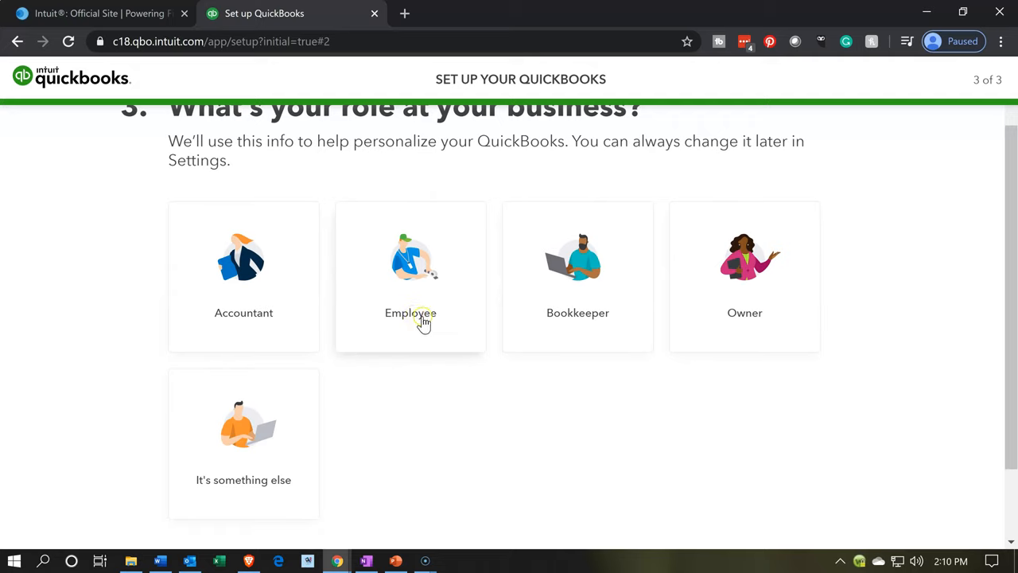
mouse_move(333, 306)
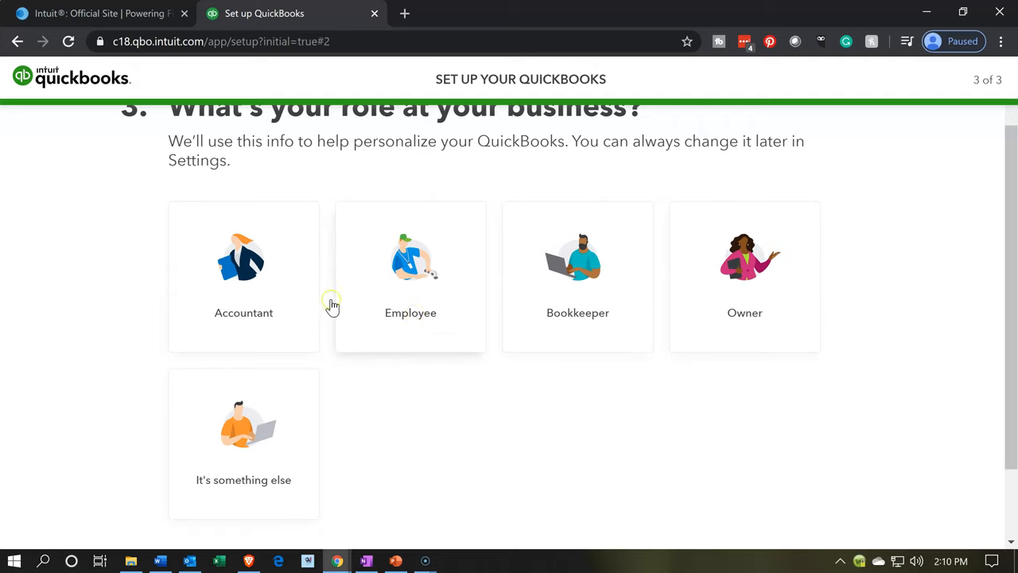
left_click(243, 277)
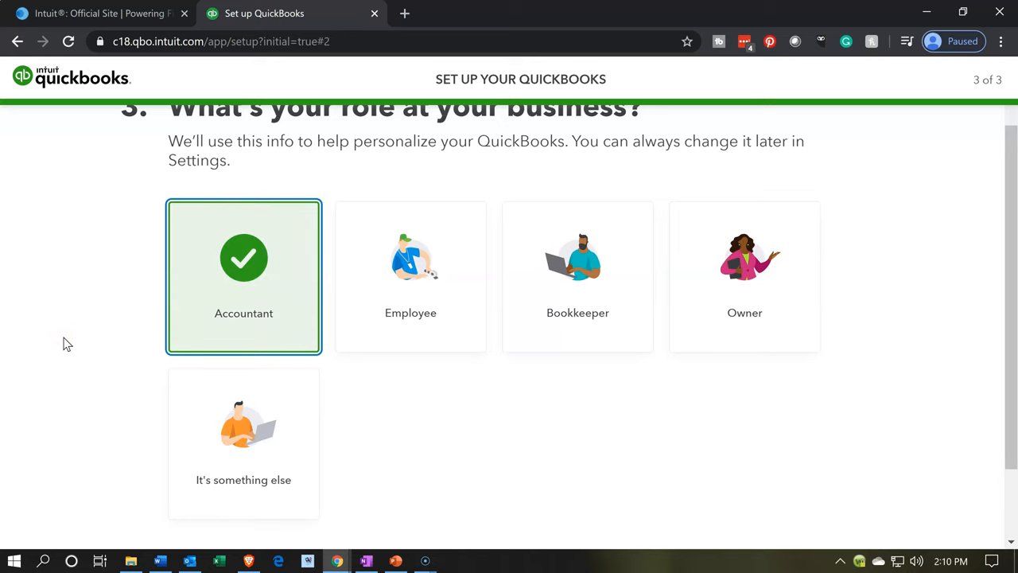
scroll("down", 3)
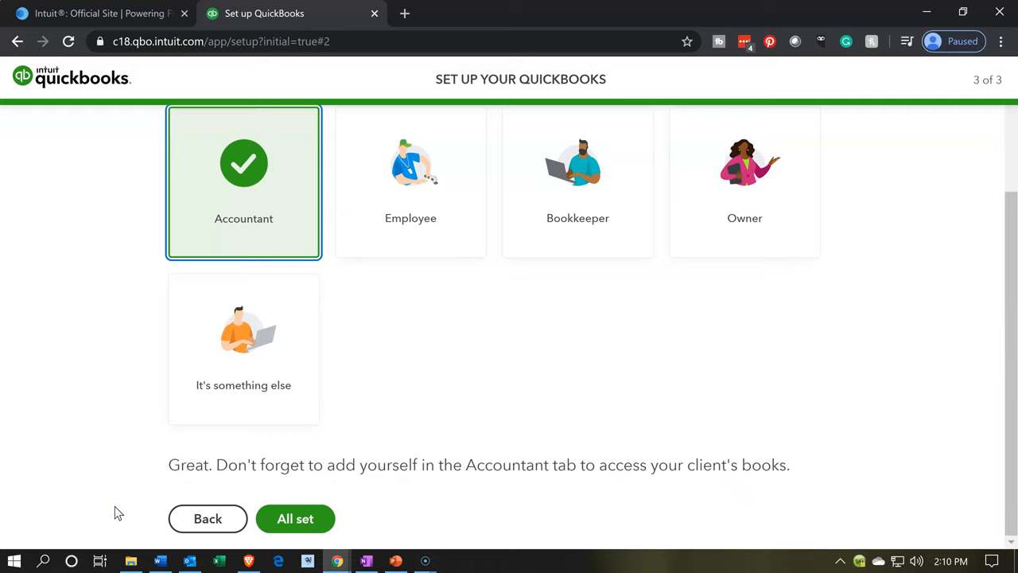
left_click(296, 519)
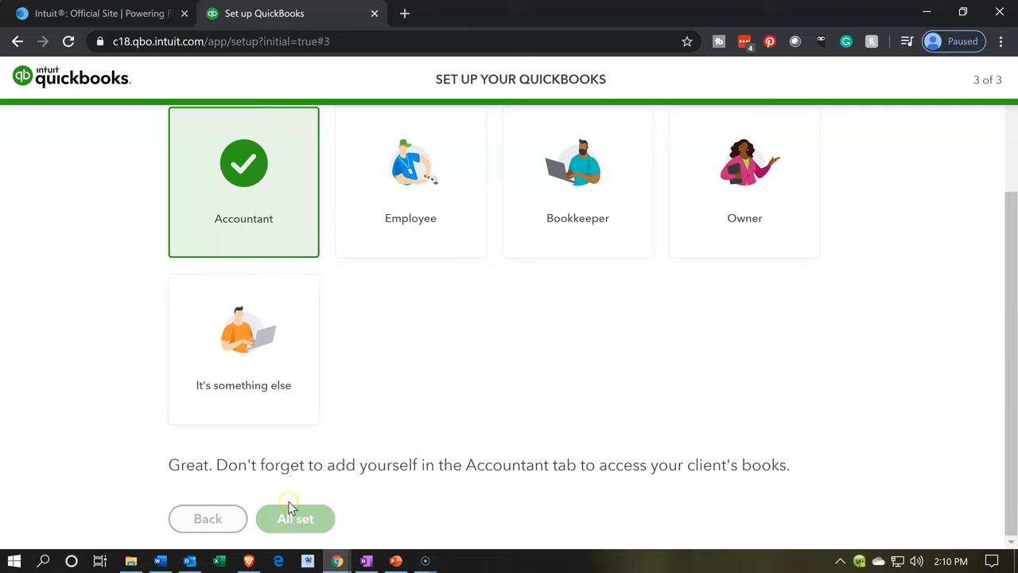
left_click(296, 518)
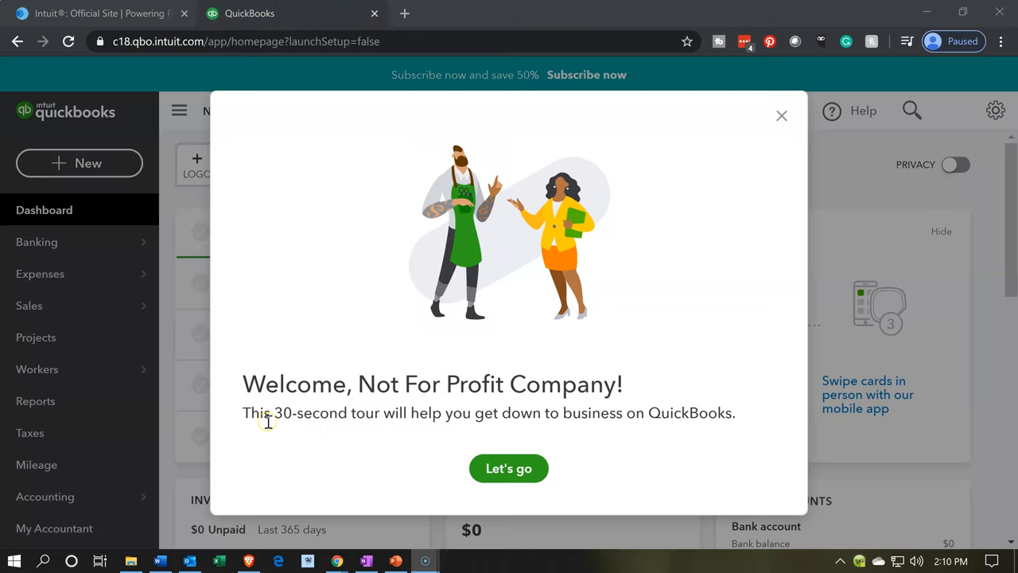
mouse_move(279, 449)
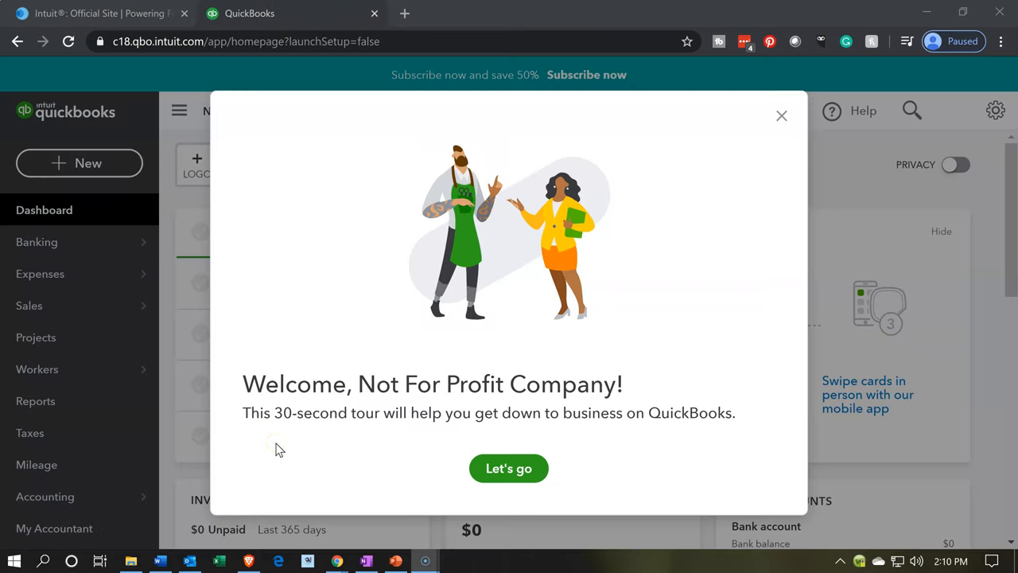
mouse_move(497, 438)
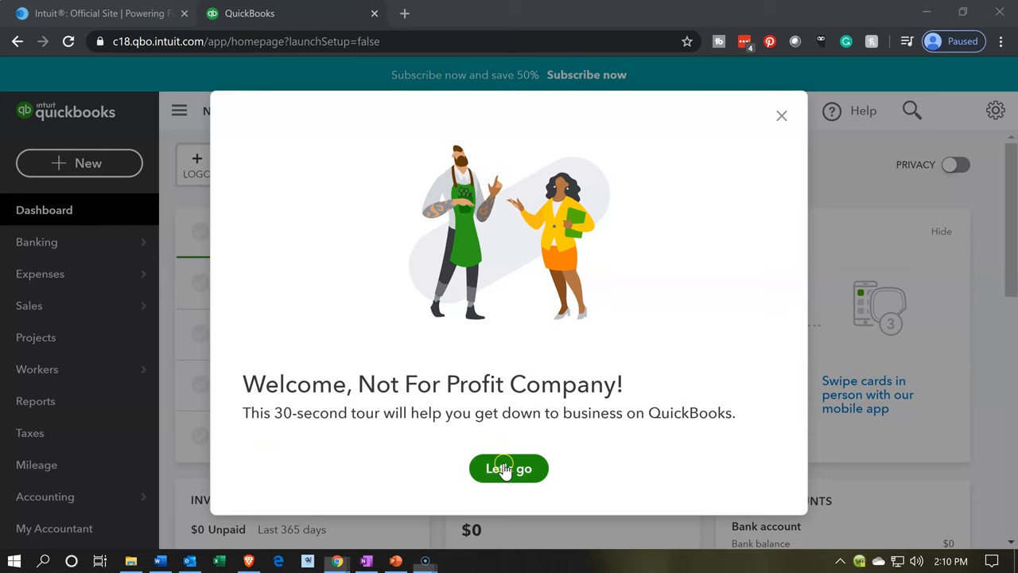
- Start the welcome tour with 'Let's go' and advance past the Get help tip to 'Get set up'
left_click(509, 467)
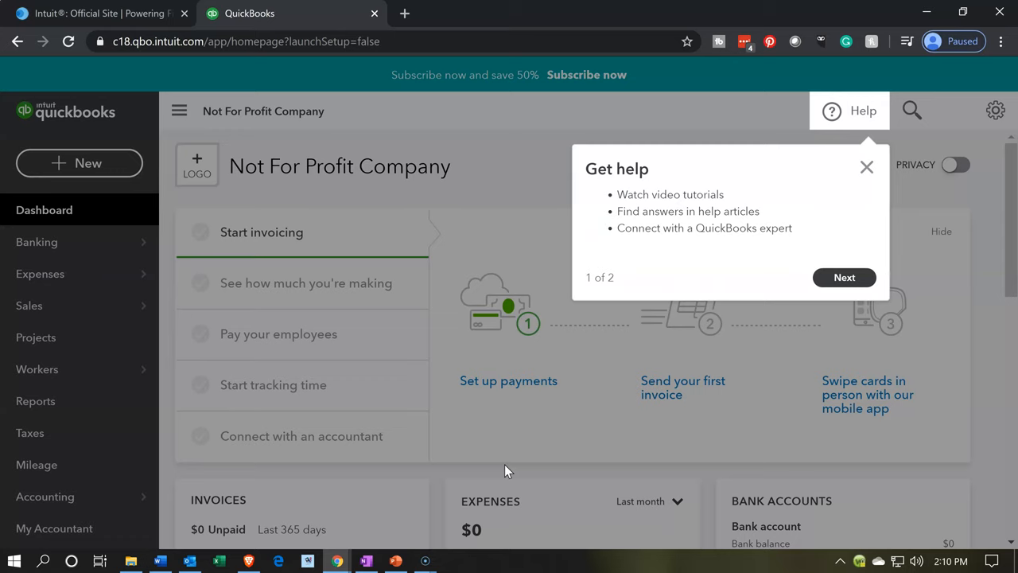
mouse_move(901, 264)
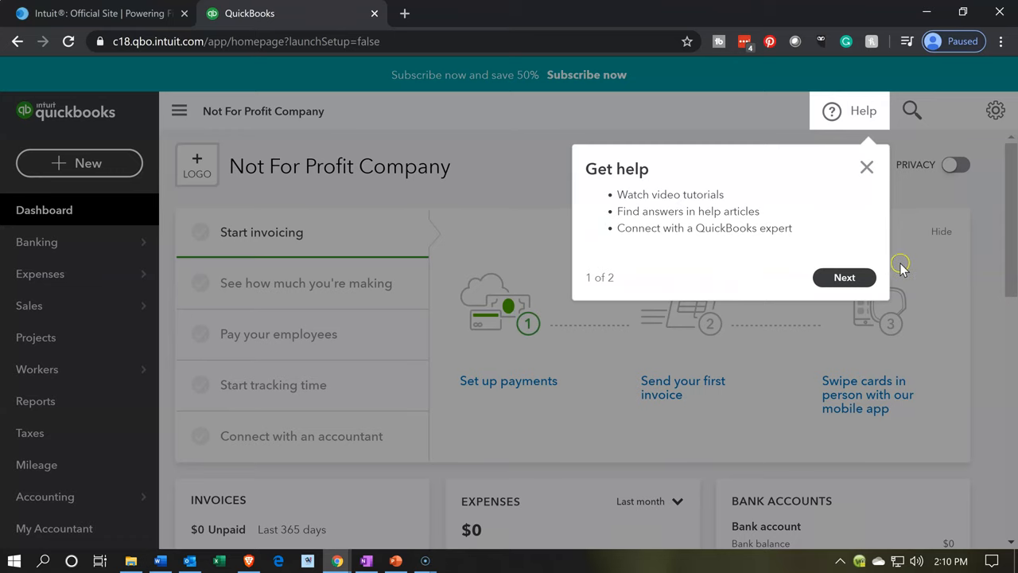
left_click(844, 277)
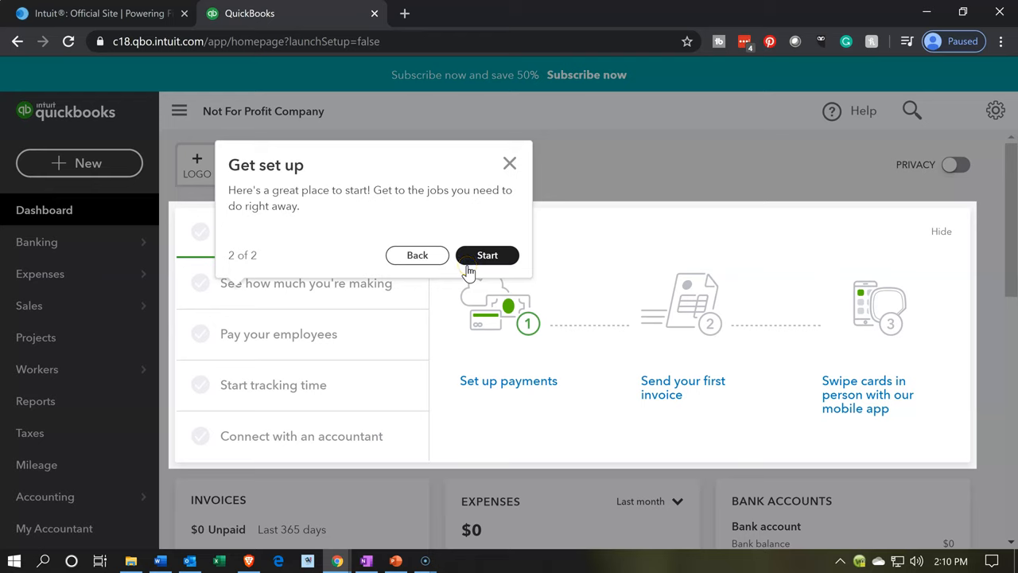
mouse_move(487, 255)
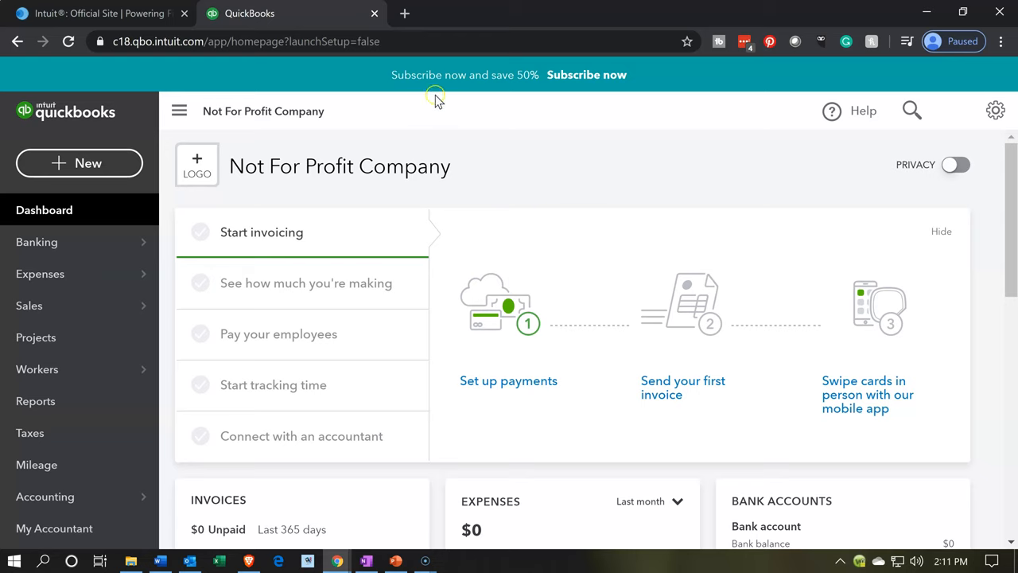
mouse_move(579, 96)
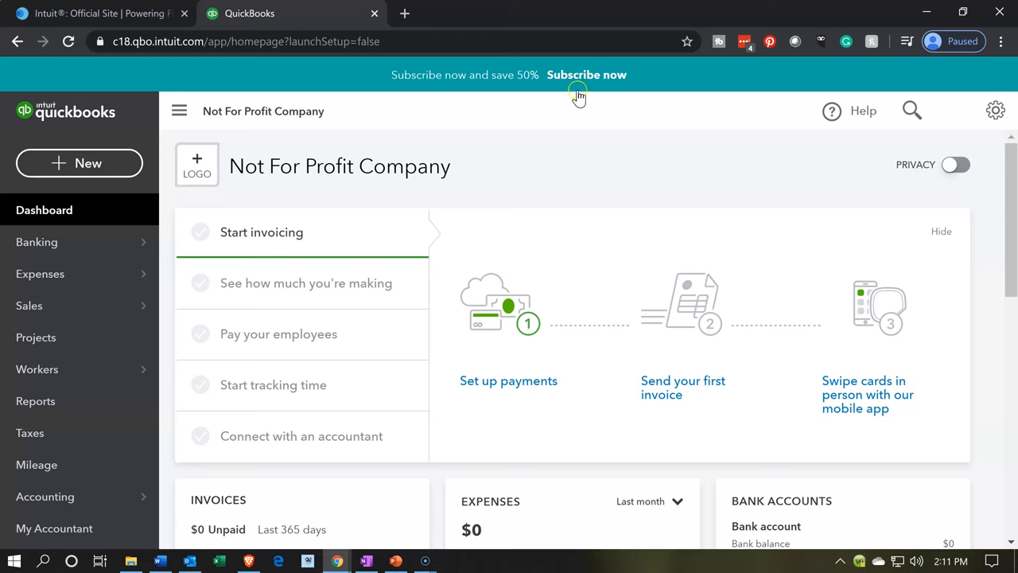
mouse_move(612, 95)
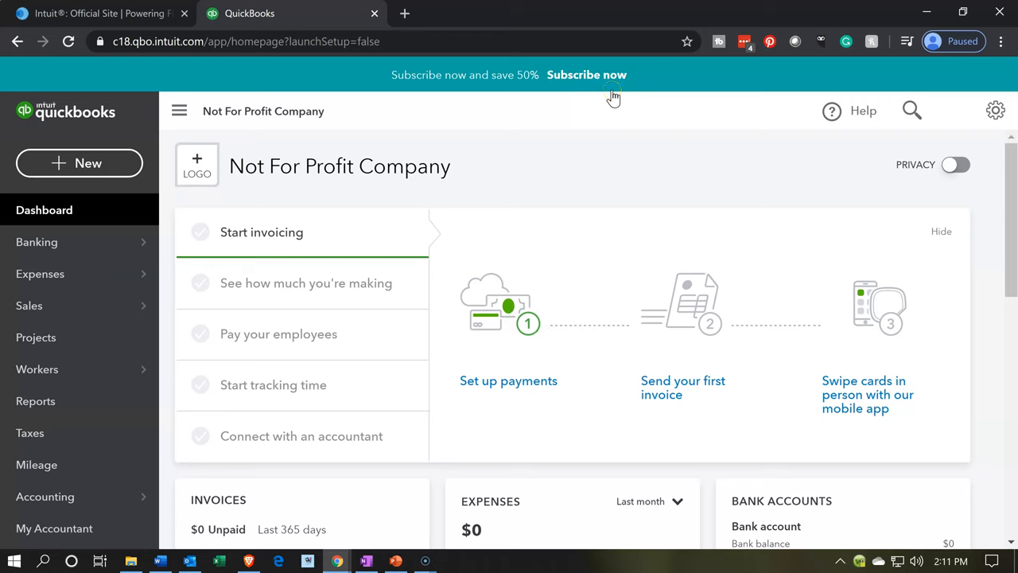
mouse_move(633, 89)
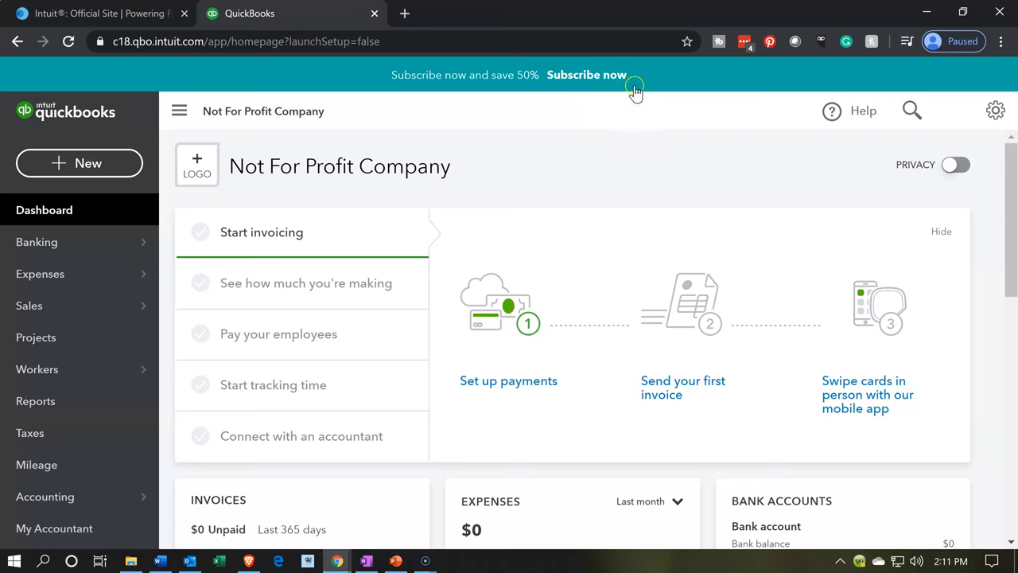